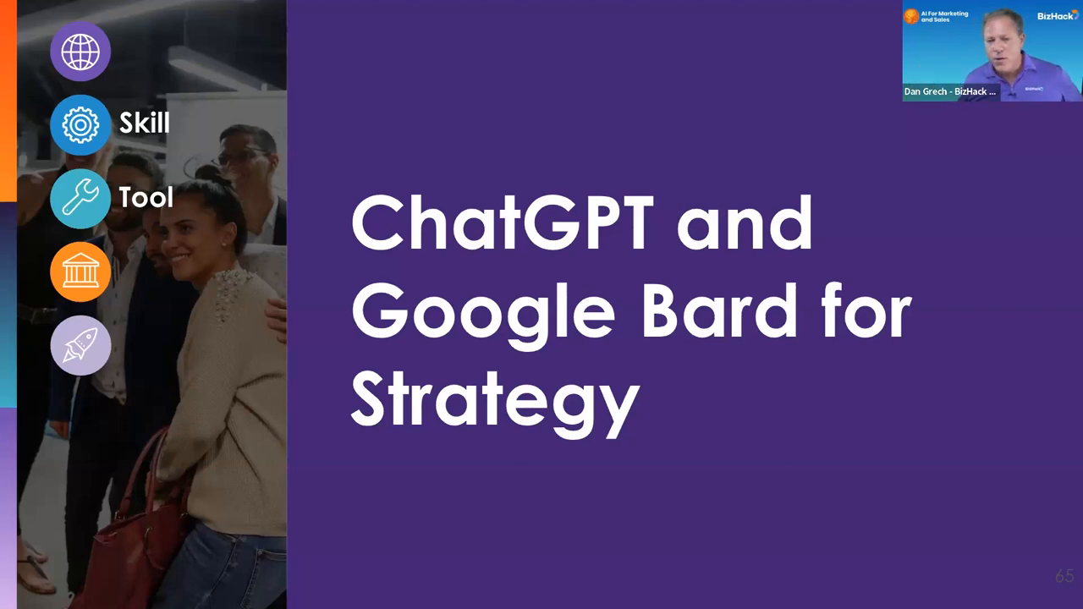
{"action": "mouse_move", "coordinate": [400, 161]}
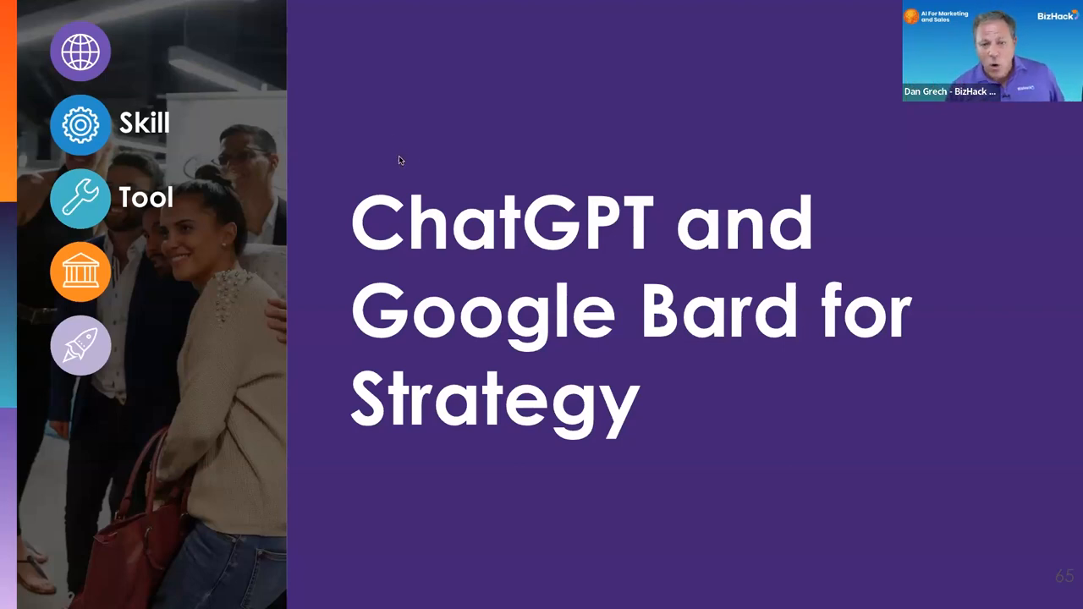
{"action": "mouse_move", "coordinate": [403, 179]}
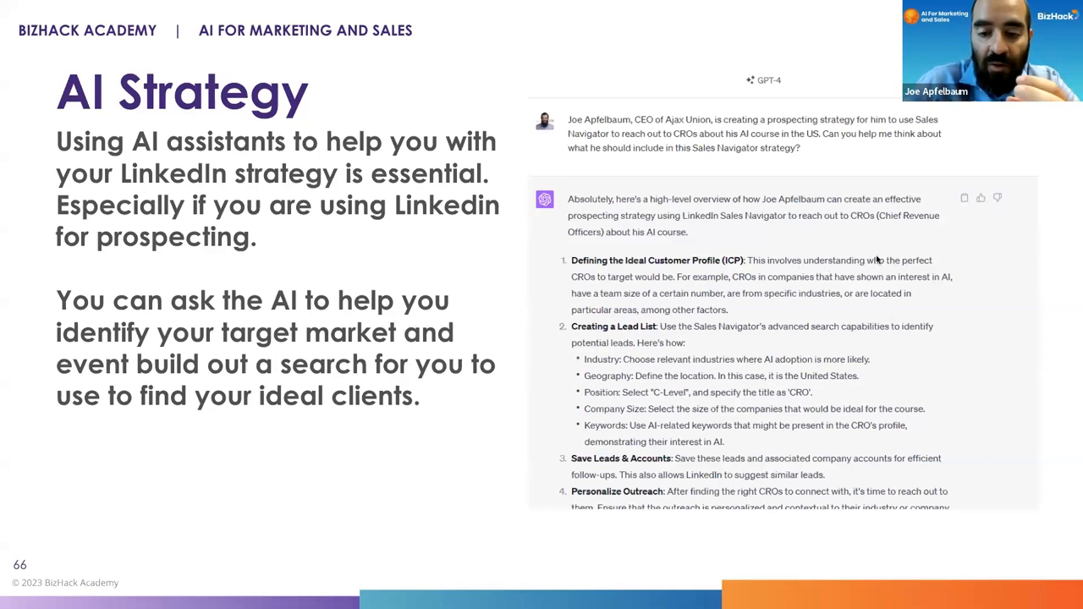
{"action": "mouse_move", "coordinate": [909, 249]}
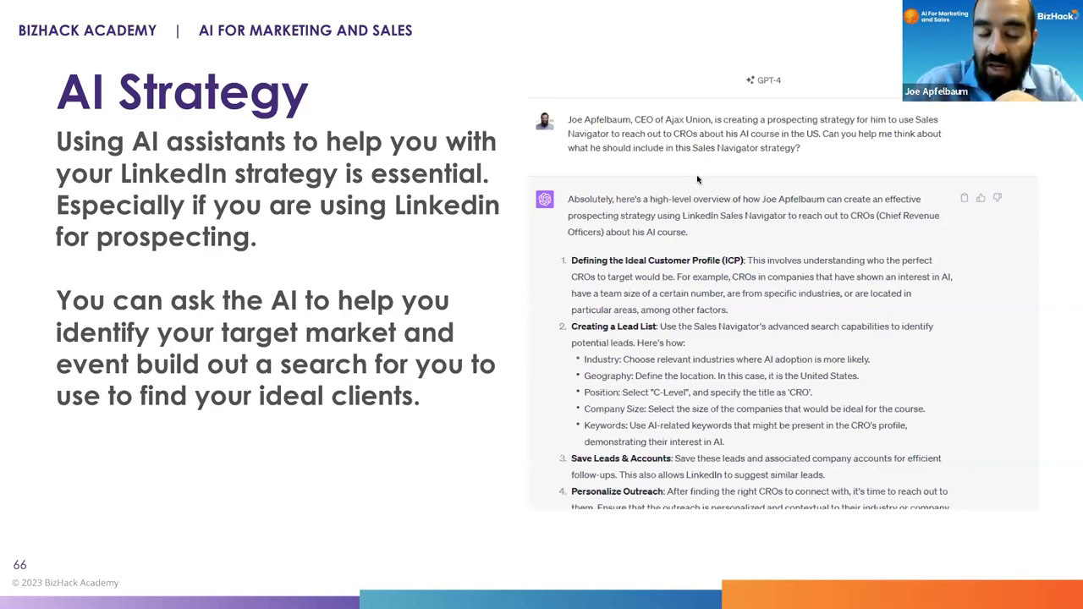
{"action": "mouse_move", "coordinate": [653, 311]}
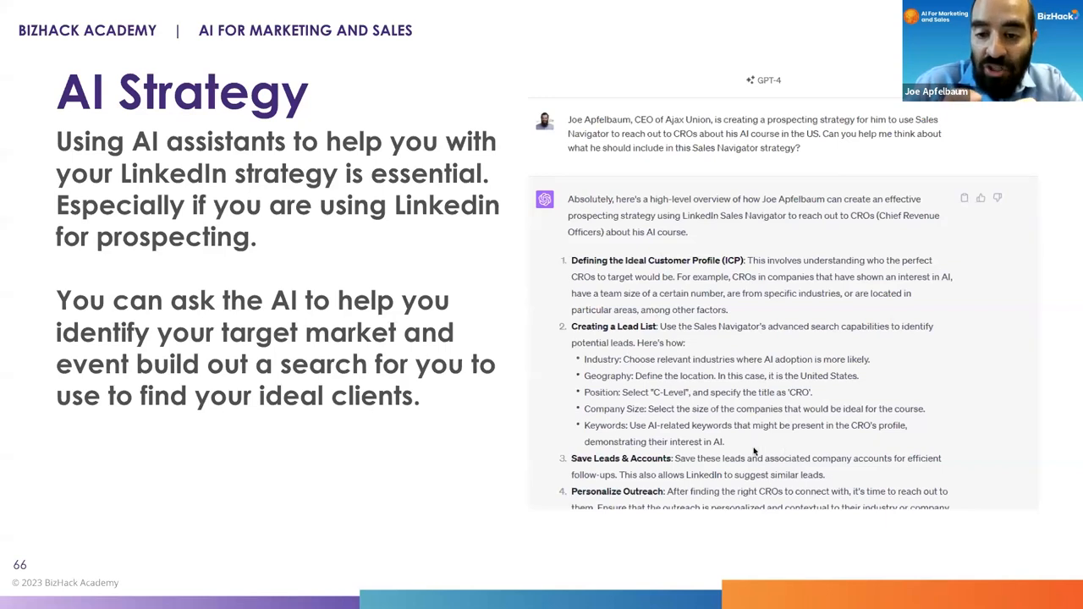
{"action": "mouse_move", "coordinate": [765, 404]}
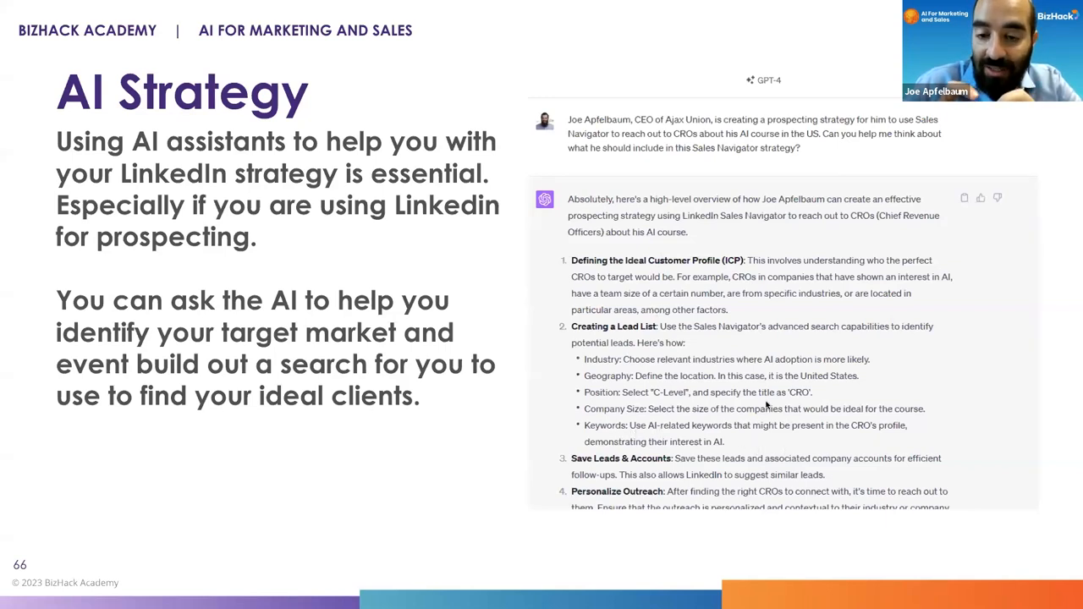
{"action": "mouse_move", "coordinate": [829, 337]}
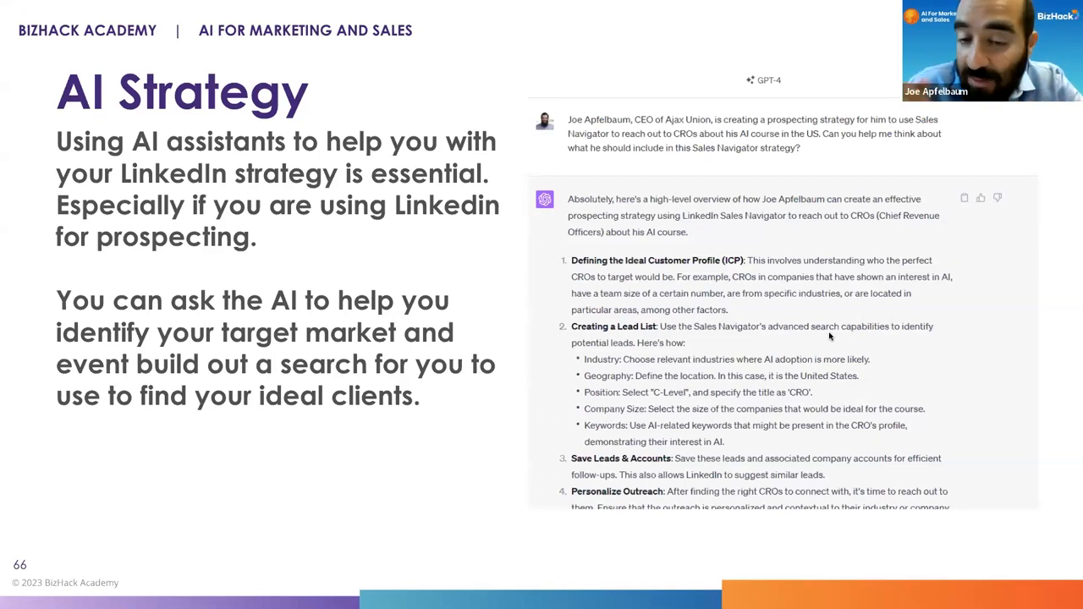
{"action": "mouse_move", "coordinate": [843, 197]}
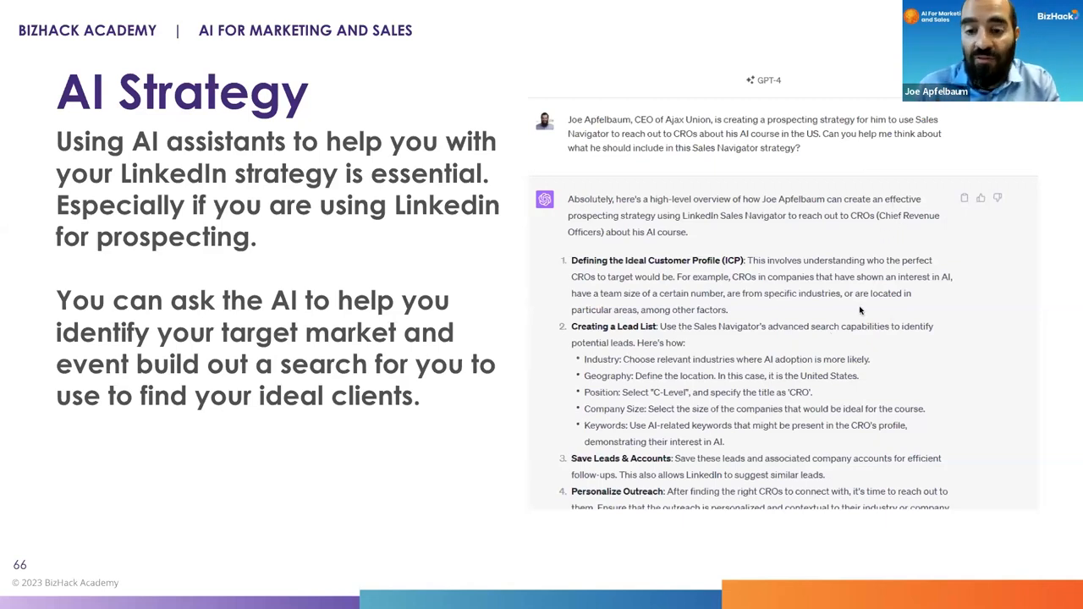
{"action": "mouse_move", "coordinate": [845, 310]}
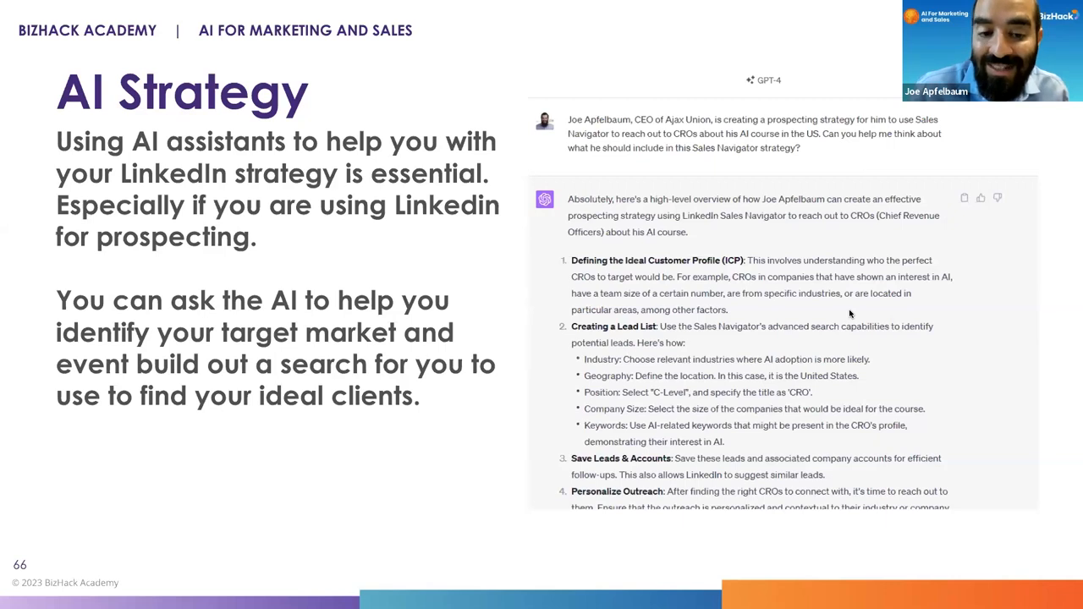
{"action": "mouse_move", "coordinate": [882, 242]}
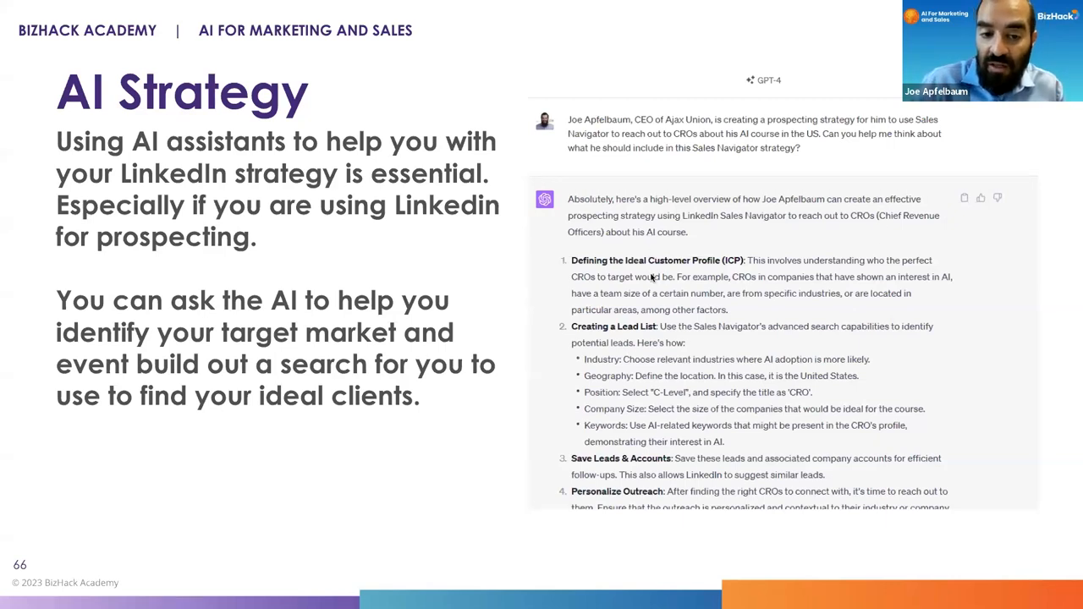
{"action": "mouse_move", "coordinate": [647, 269]}
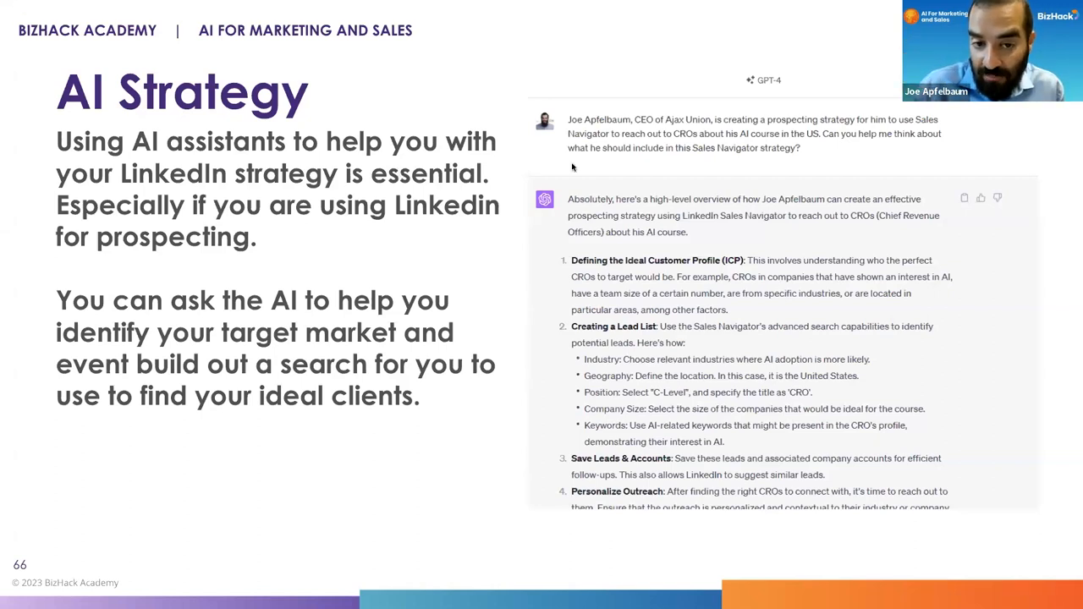
{"action": "mouse_move", "coordinate": [830, 111]}
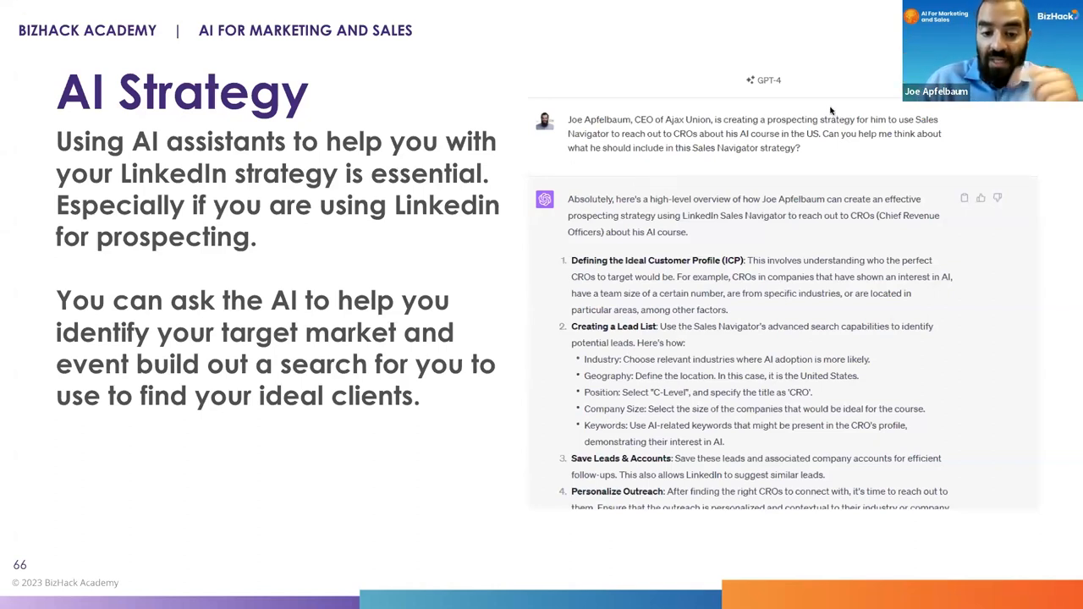
{"action": "mouse_move", "coordinate": [355, 117]}
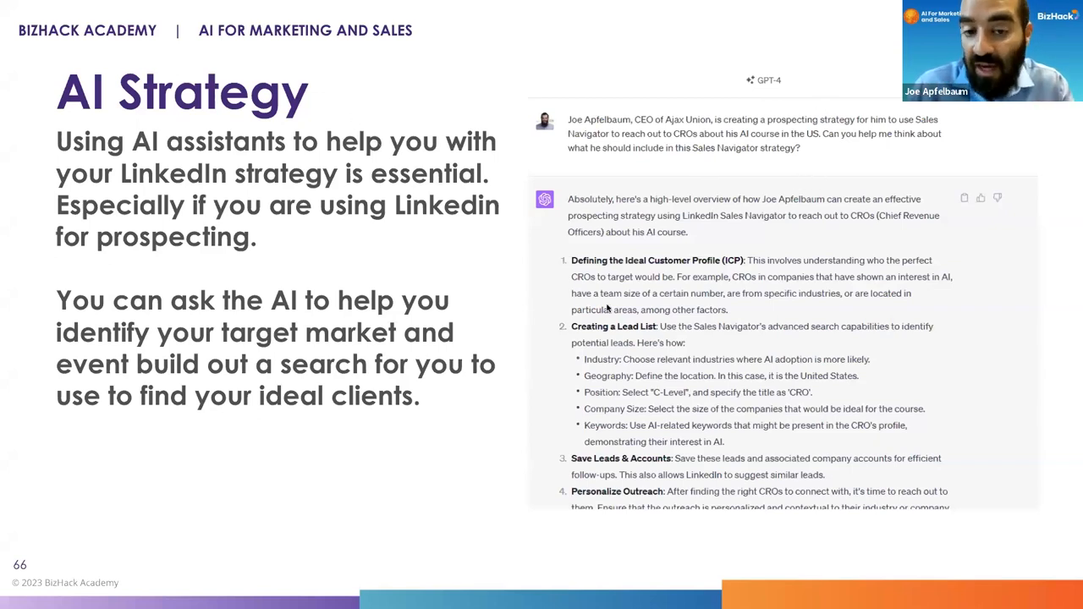
{"action": "mouse_move", "coordinate": [468, 347]}
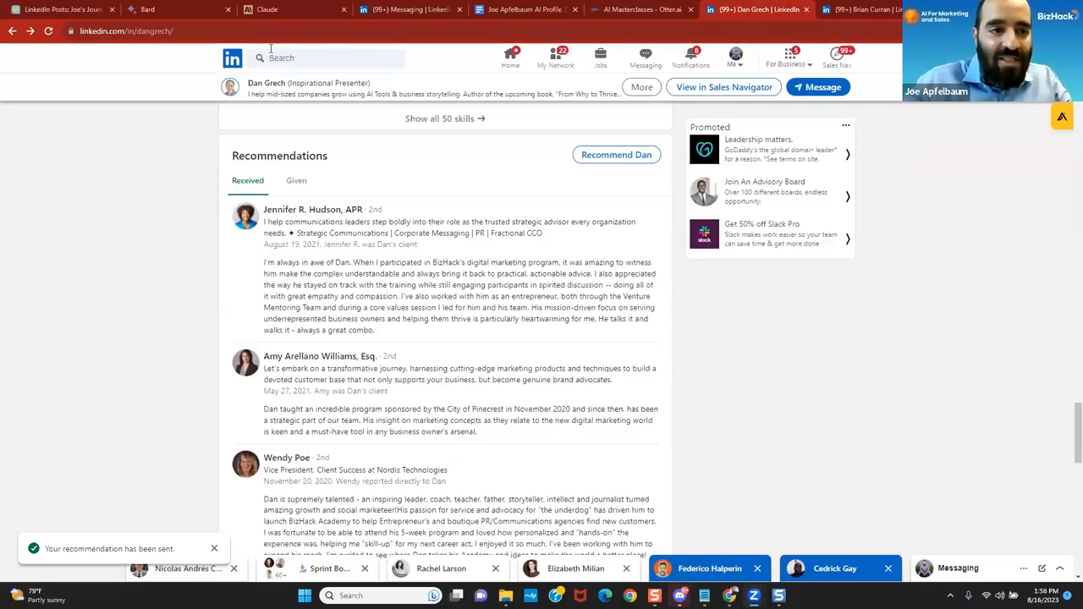
Send ChatGPT the expert content-writer LinkedIn post prompt with 'AI for LinkedIn' as the topic.
{"action": "left_click", "coordinate": [148, 10]}
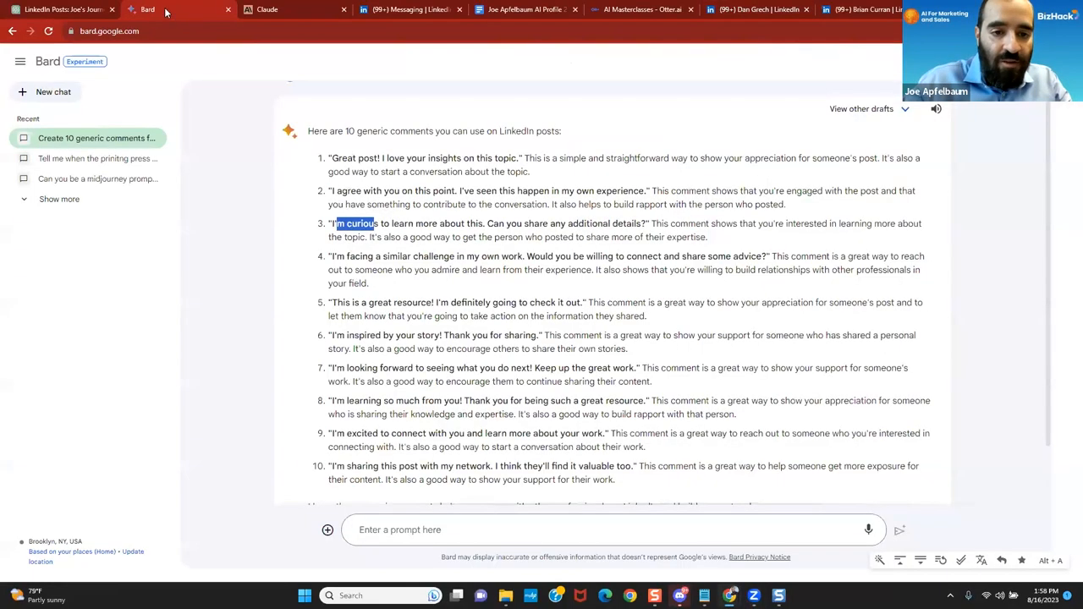
{"action": "left_click", "coordinate": [267, 9]}
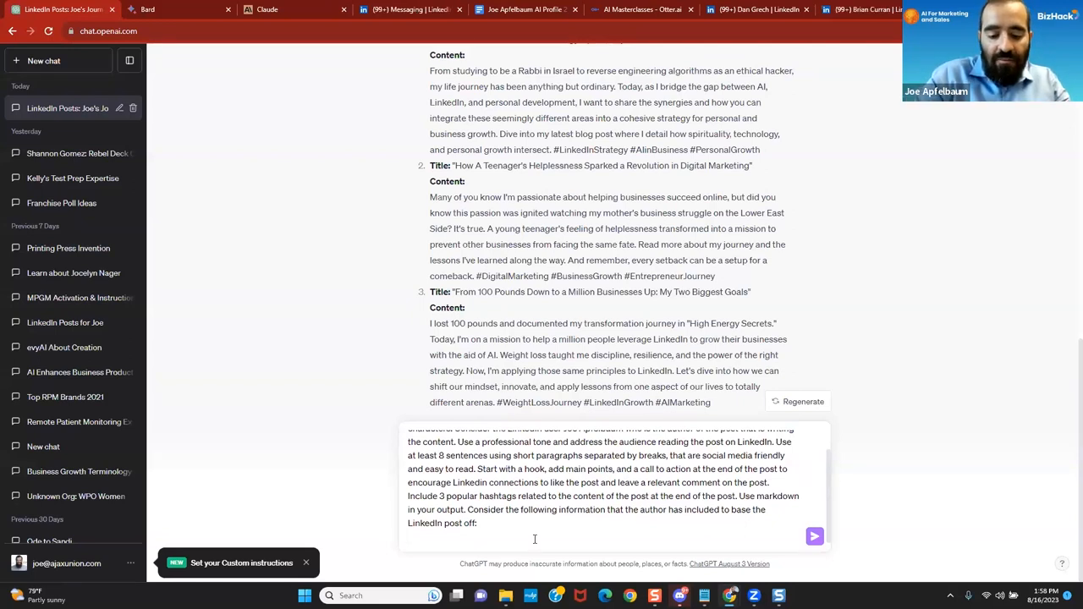
{"action": "type", "text": "AI for LinkedIn"}
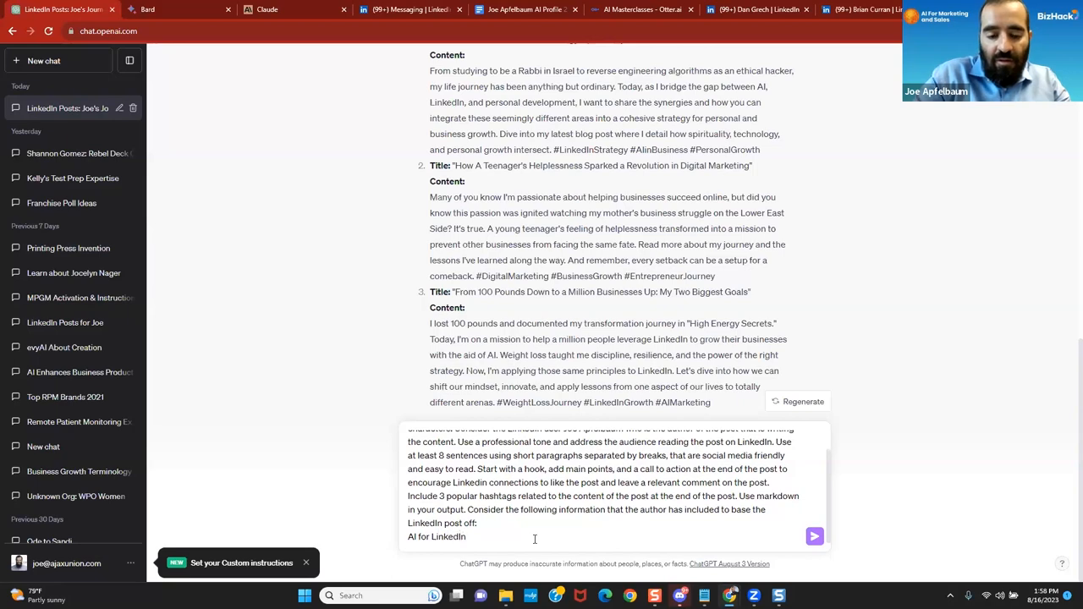
{"action": "left_click", "coordinate": [814, 536]}
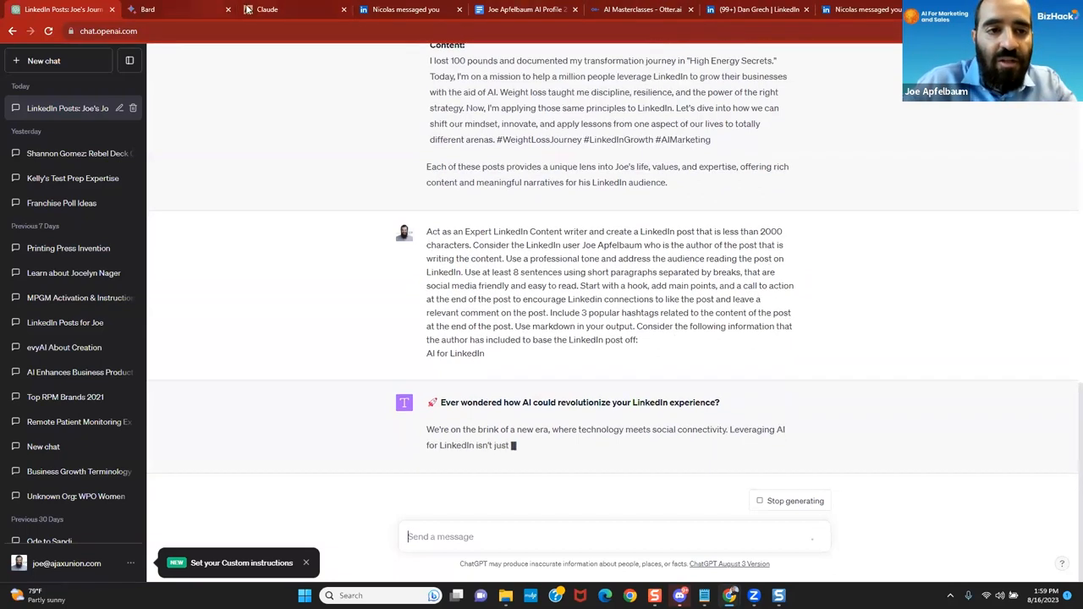
Switch to Claude and start a message reading 'Please help me create a'.
{"action": "left_click", "coordinate": [266, 9]}
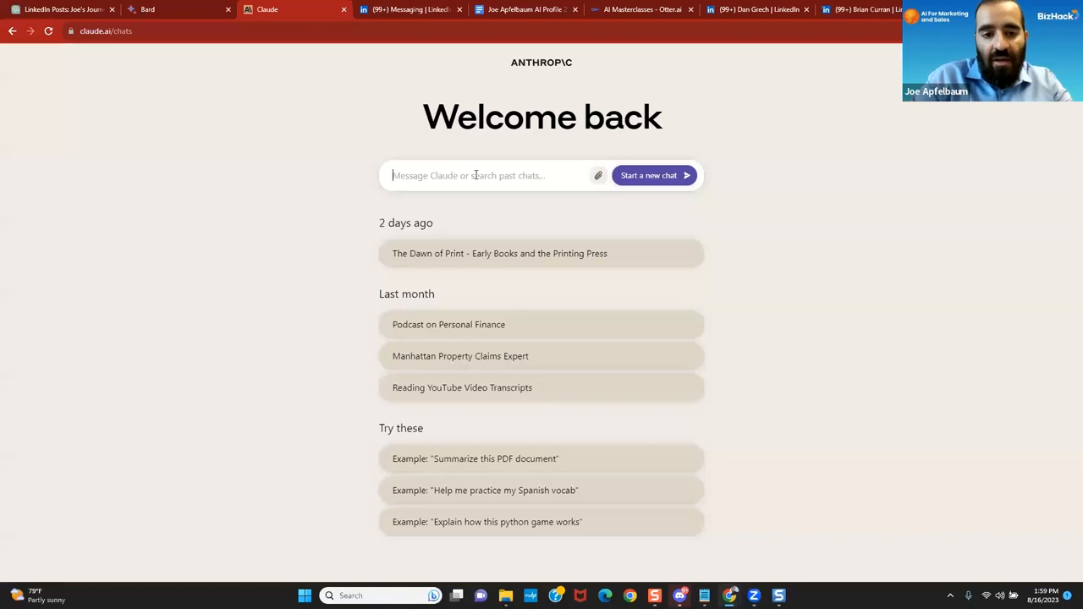
{"action": "type", "text": "Please help me create a"}
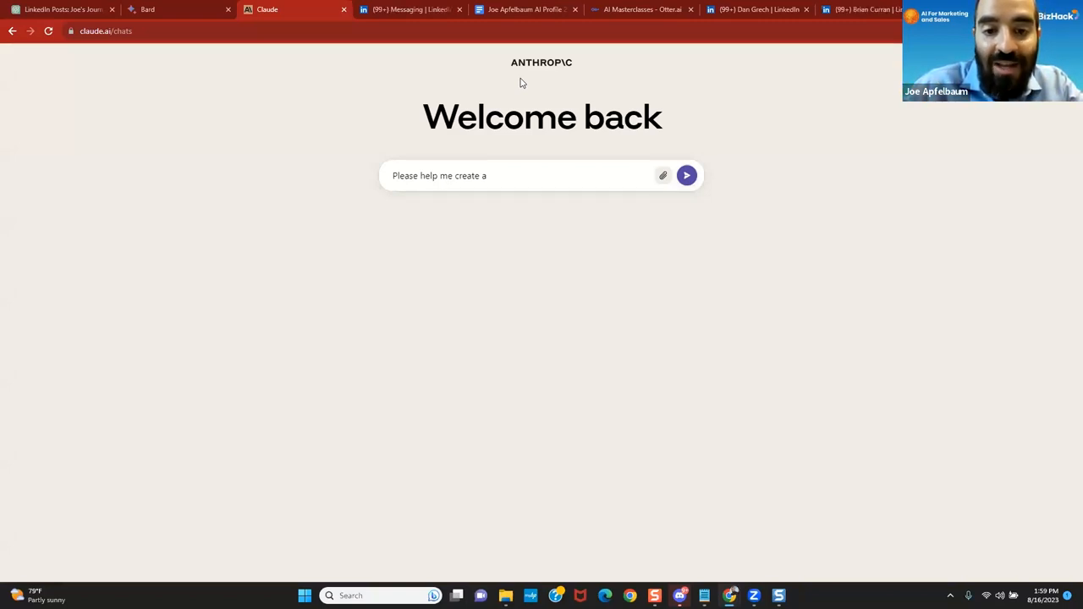
{"action": "mouse_move", "coordinate": [663, 175]}
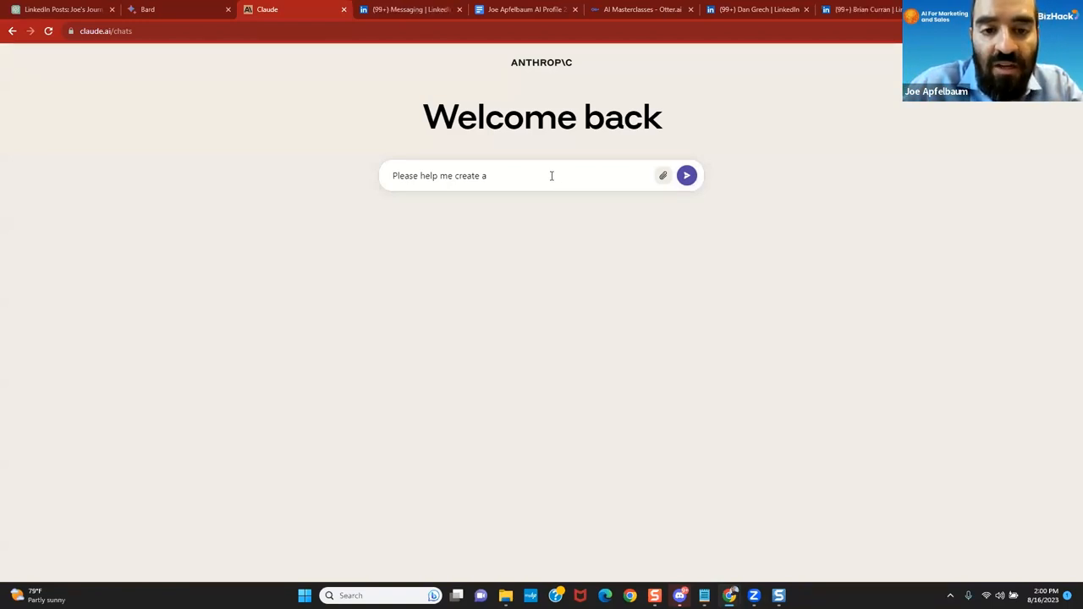
Send Claude the digital marketing strategy request for Joe's business Ajax Union with pasted notes.
{"action": "type", "text": "strategy for Joe Apfel"}
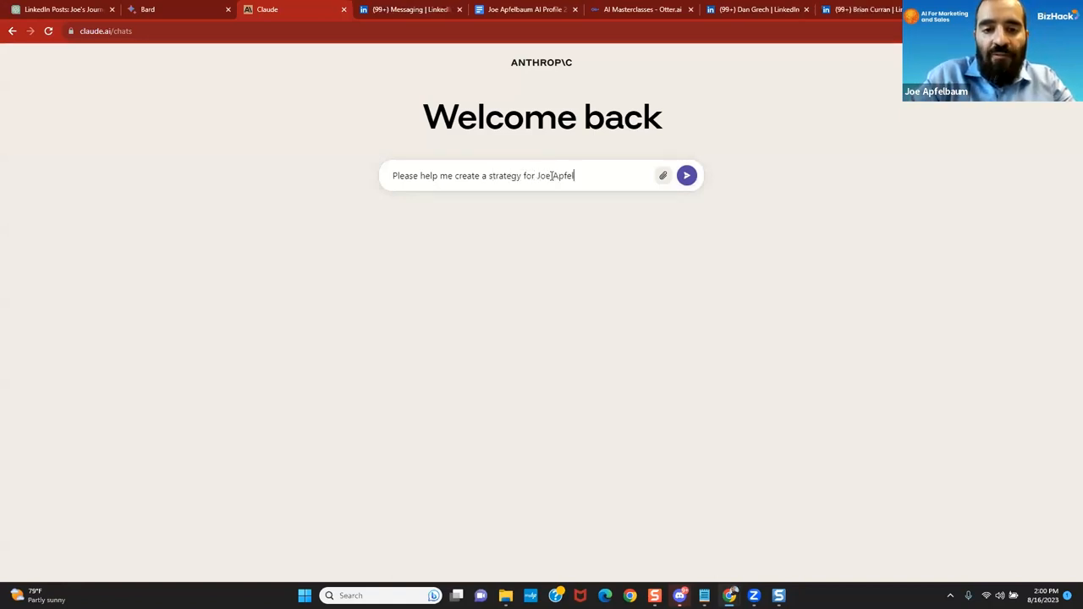
{"action": "type", "text": "baum and his business Ajax"}
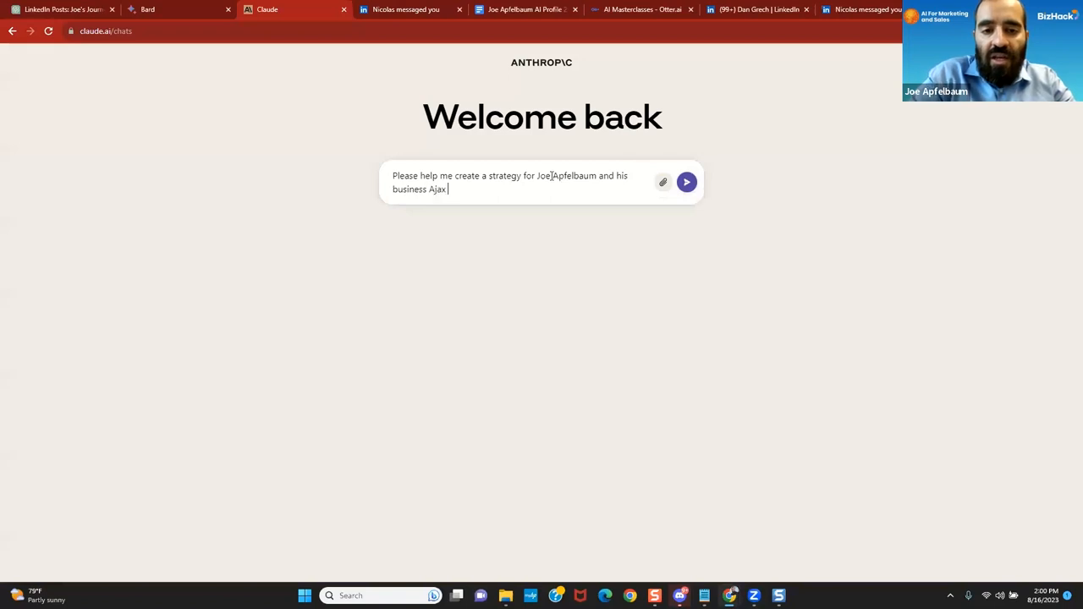
{"action": "type", "text": "Union:"}
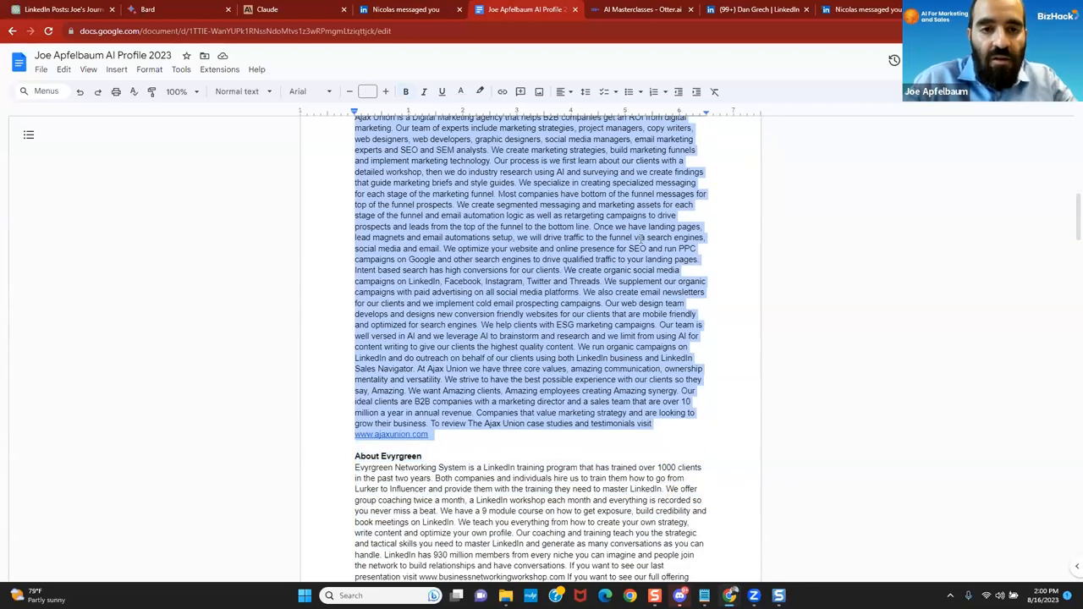
{"action": "left_click", "coordinate": [267, 10]}
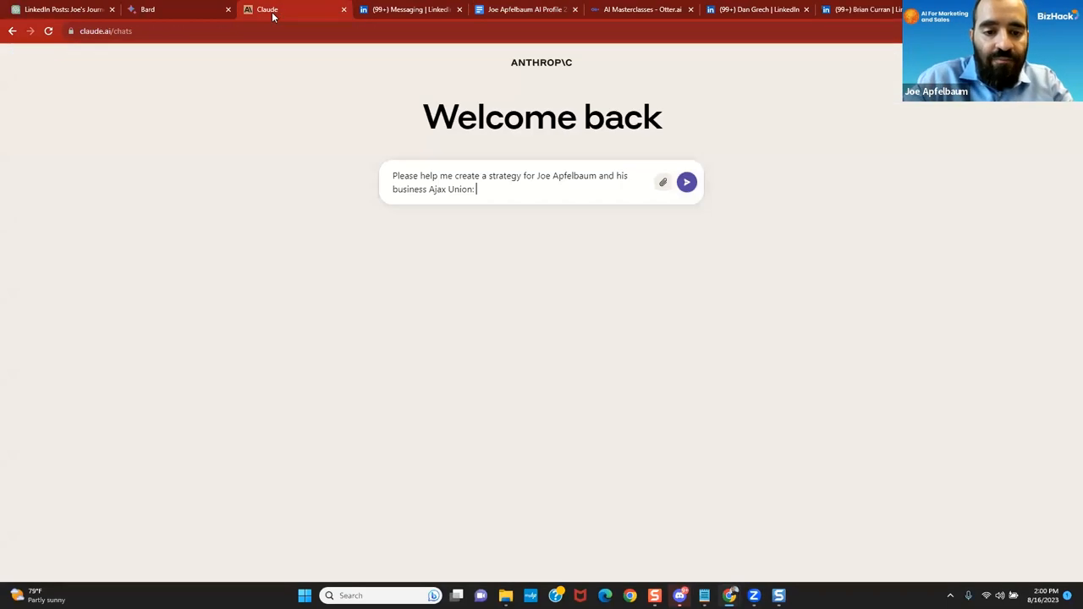
{"action": "left_click", "coordinate": [686, 182]}
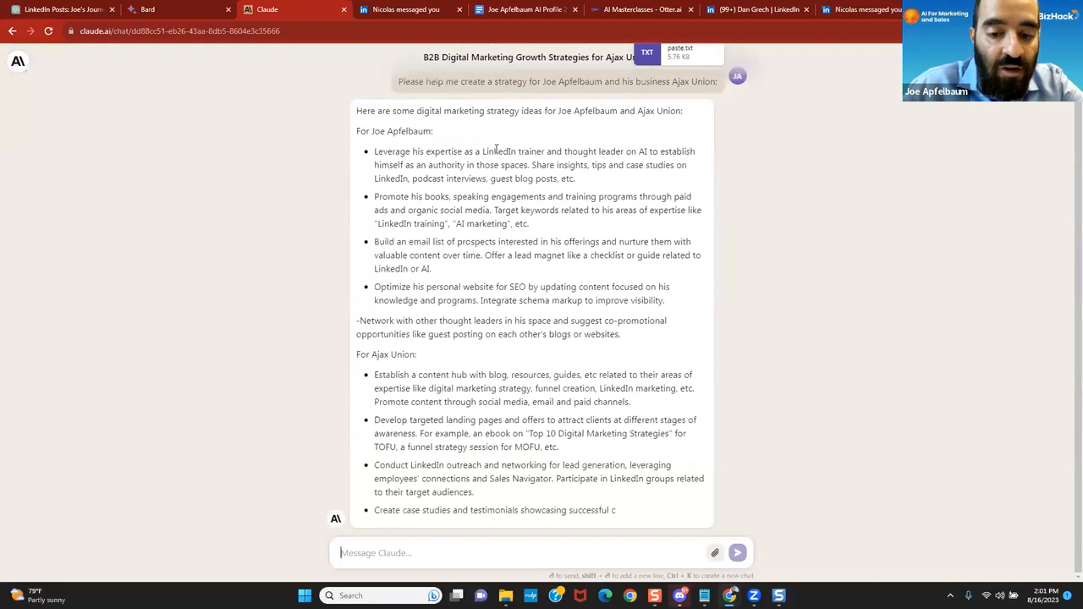
Ask Claude who the best target market for Joe to go after is.
{"action": "scroll", "scroll_direction": "down", "scroll_amount": 3}
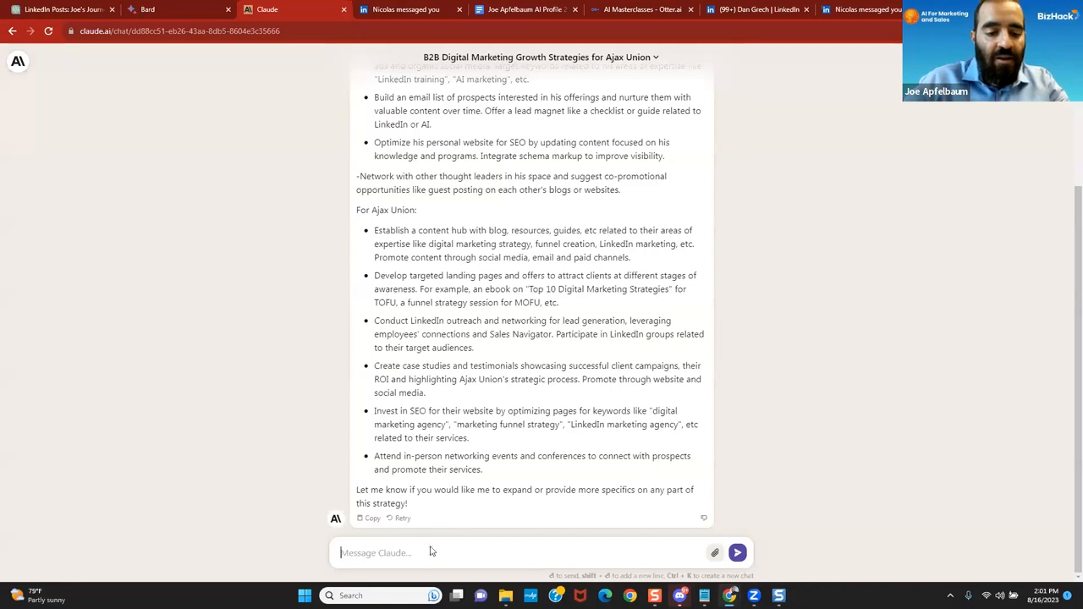
{"action": "type", "text": "Who is the"}
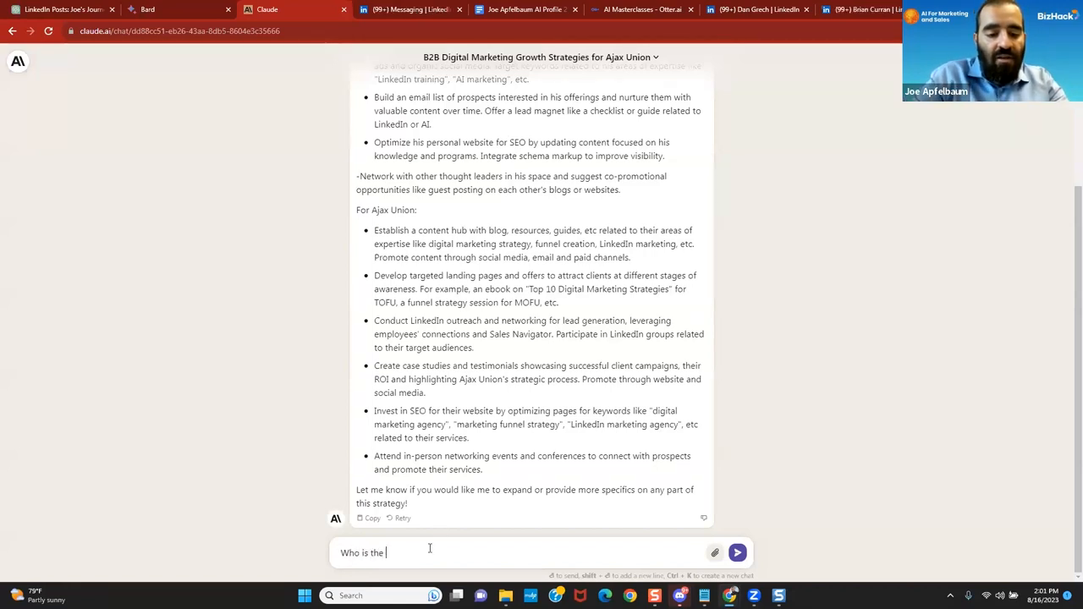
{"action": "type", "text": "best target market"}
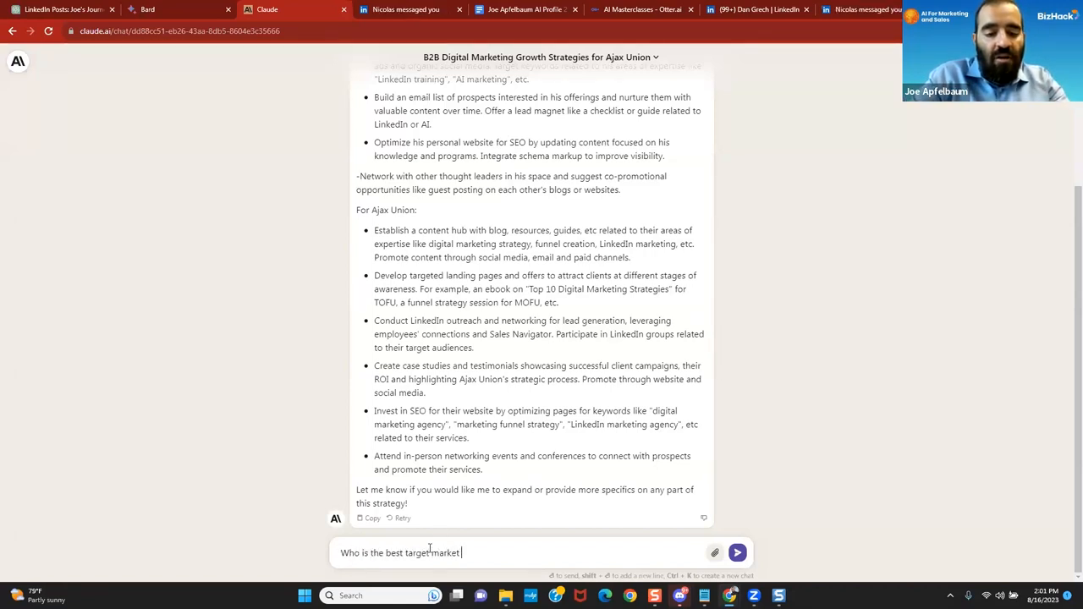
{"action": "type", "text": "for Joe to go af"}
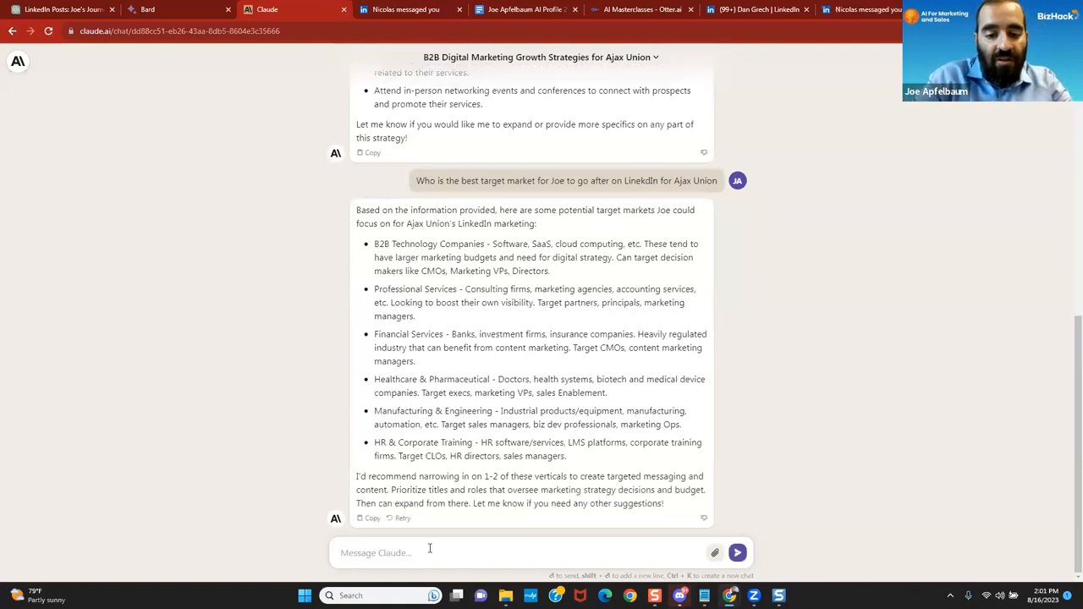
Ask Claude which types of US engineering firms Joe should target.
{"action": "type", "text": "Joe would like t"}
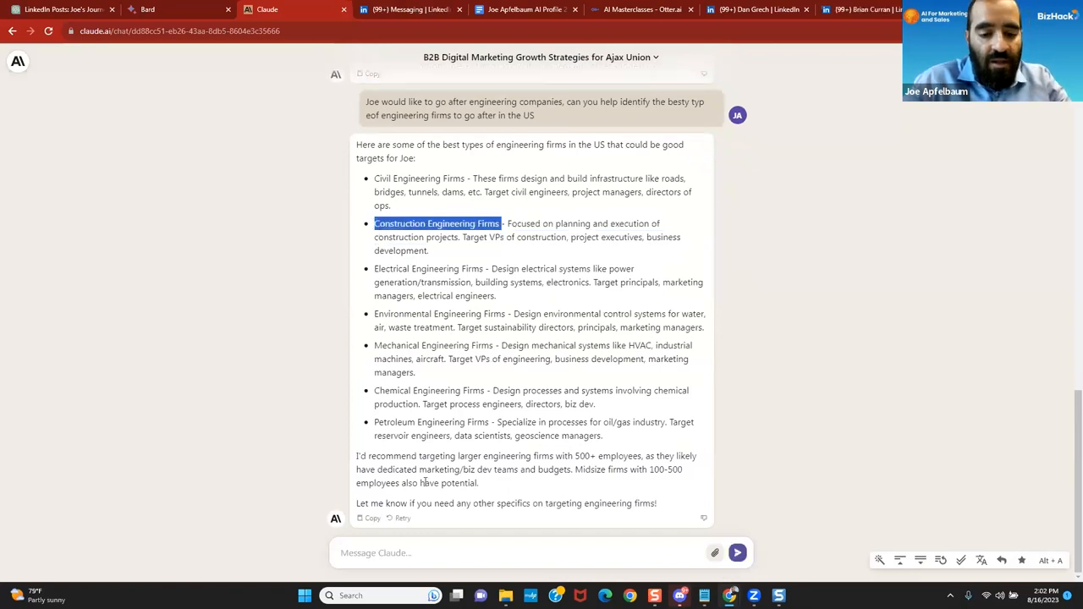
{"action": "type", "text": "Joe w"}
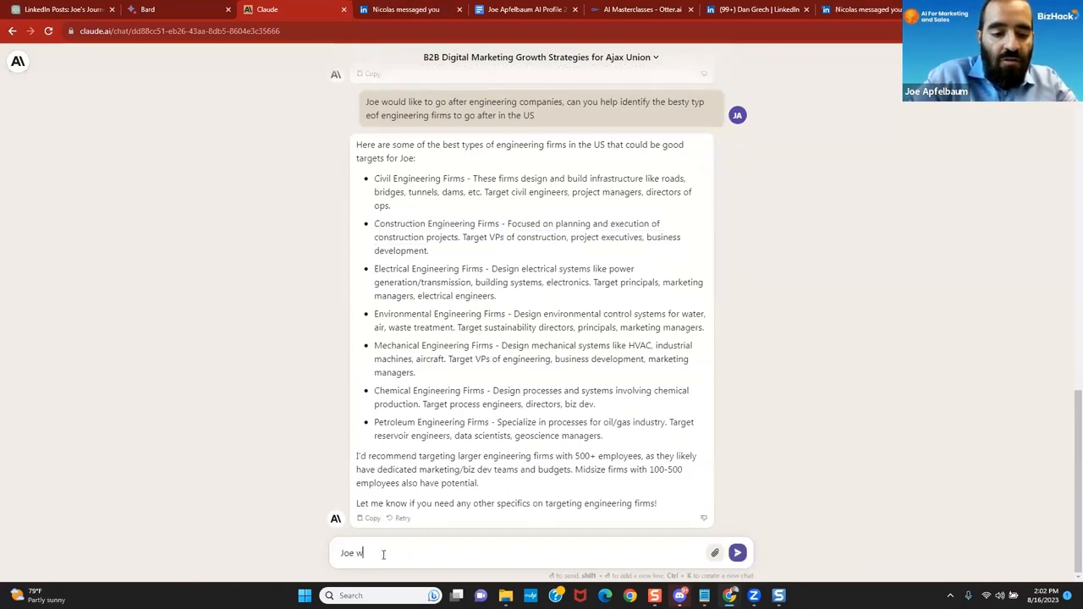
Ask Claude to create an ICP for targeting Construction Engineering Firms.
{"action": "type", "text": "Joe would like to target Construction Engineering Firms can you help c"}
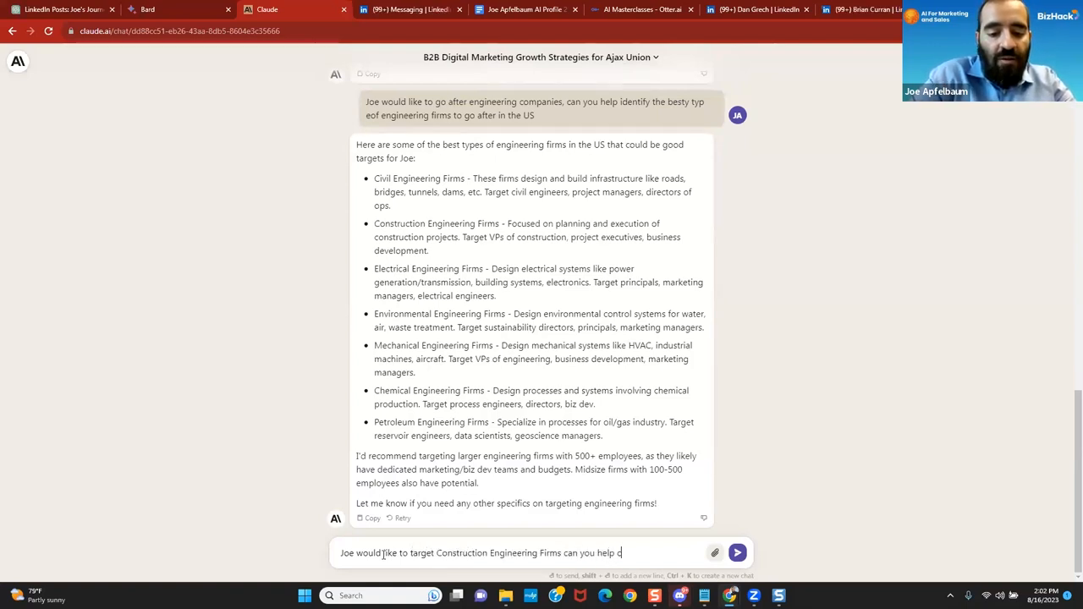
{"action": "type", "text": "reate an ICP for"}
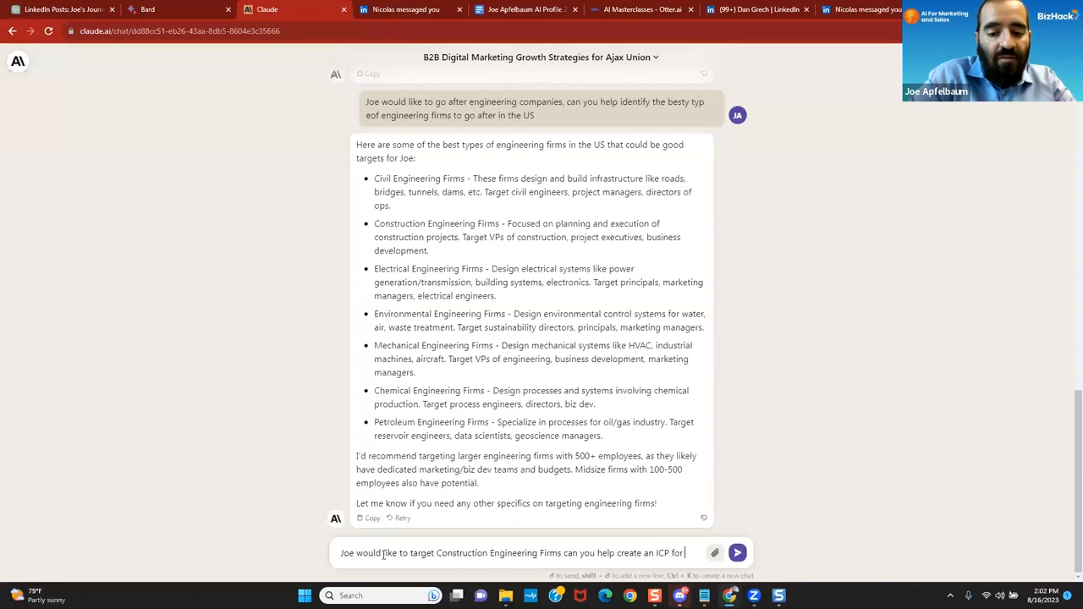
{"action": "left_click", "coordinate": [736, 553]}
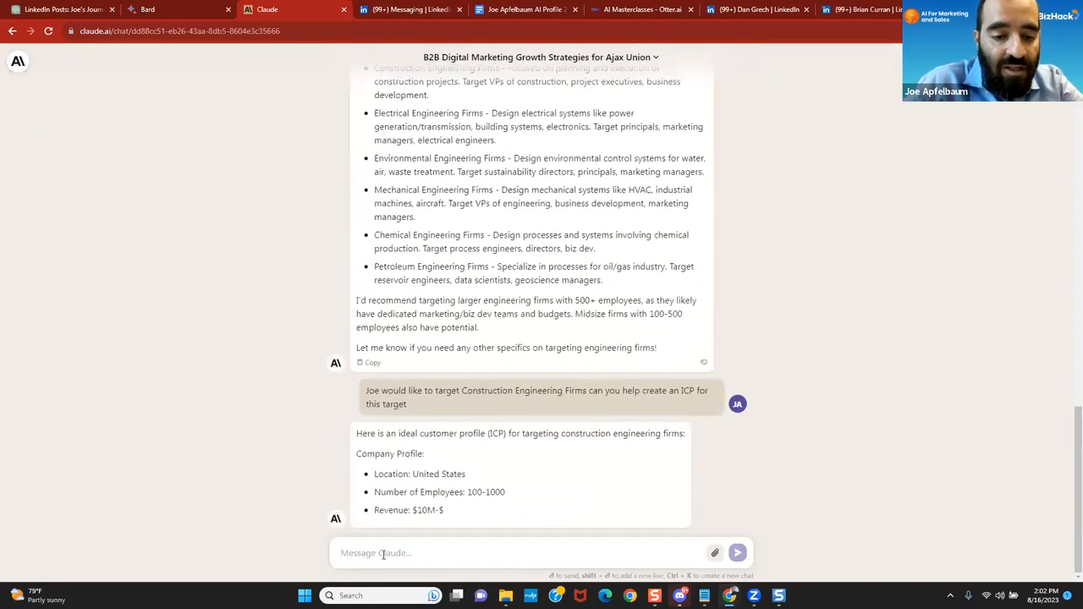
Read through the ICP's company profile, buyer persona, value propositions and outreach message.
{"action": "scroll", "scroll_direction": "down", "scroll_amount": 3}
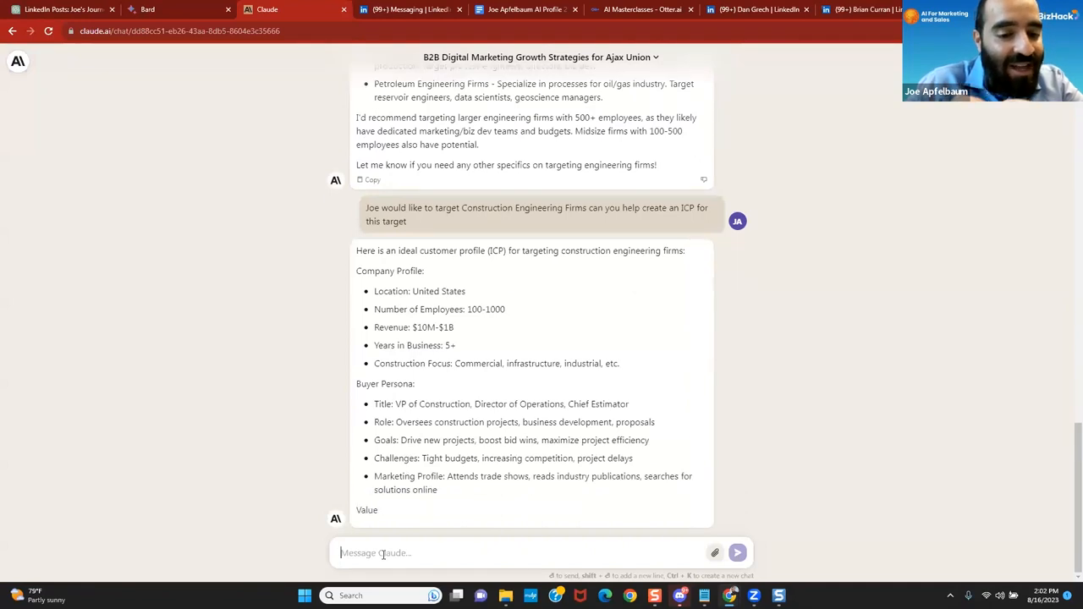
{"action": "scroll", "scroll_direction": "down", "scroll_amount": 3}
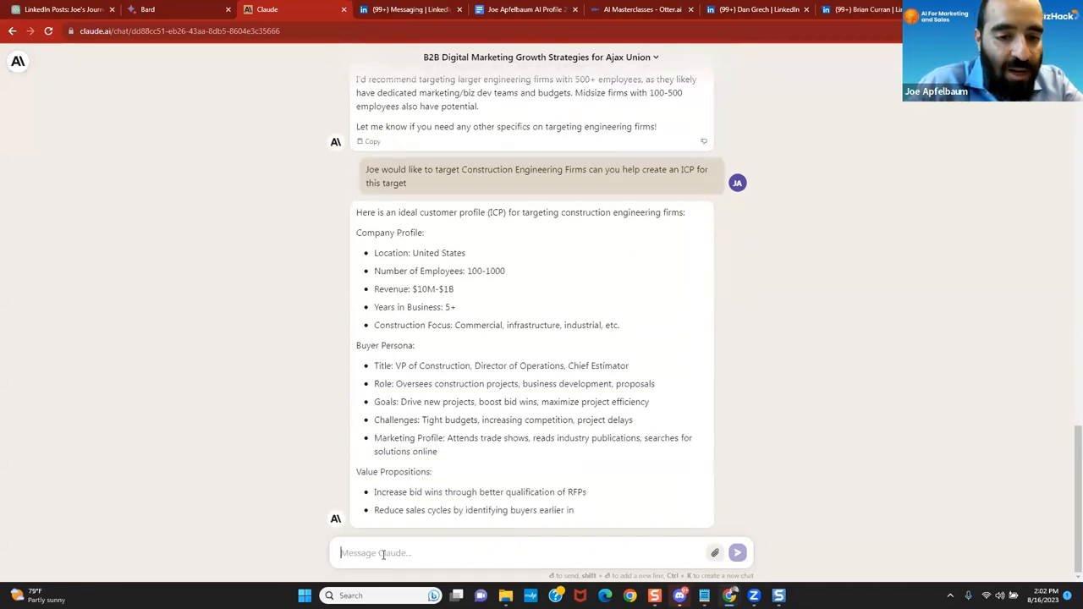
{"action": "scroll", "scroll_direction": "down", "scroll_amount": 3}
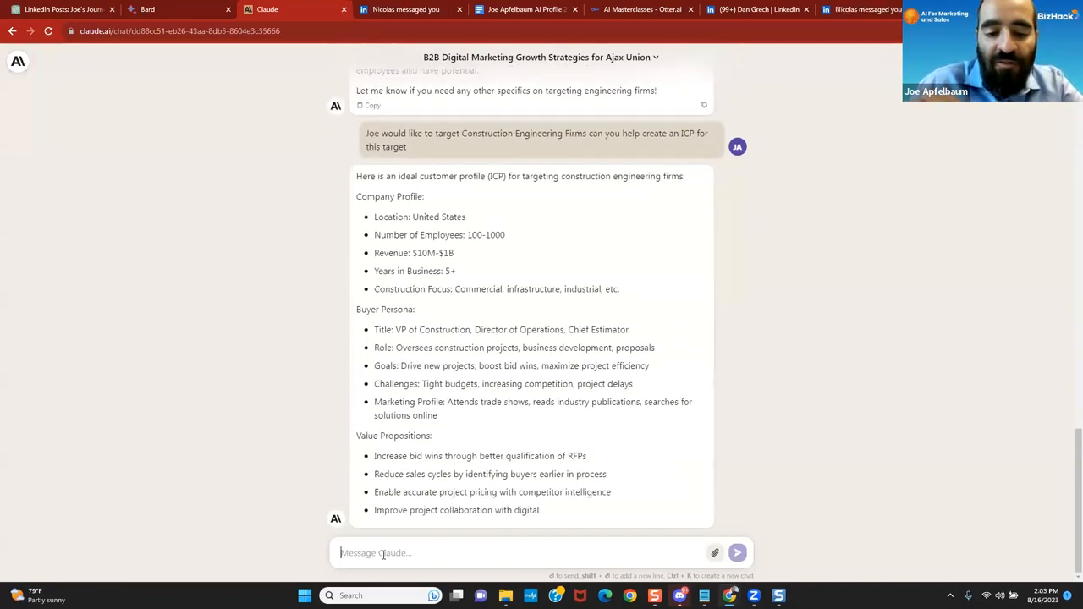
{"action": "scroll", "scroll_direction": "down", "scroll_amount": 3}
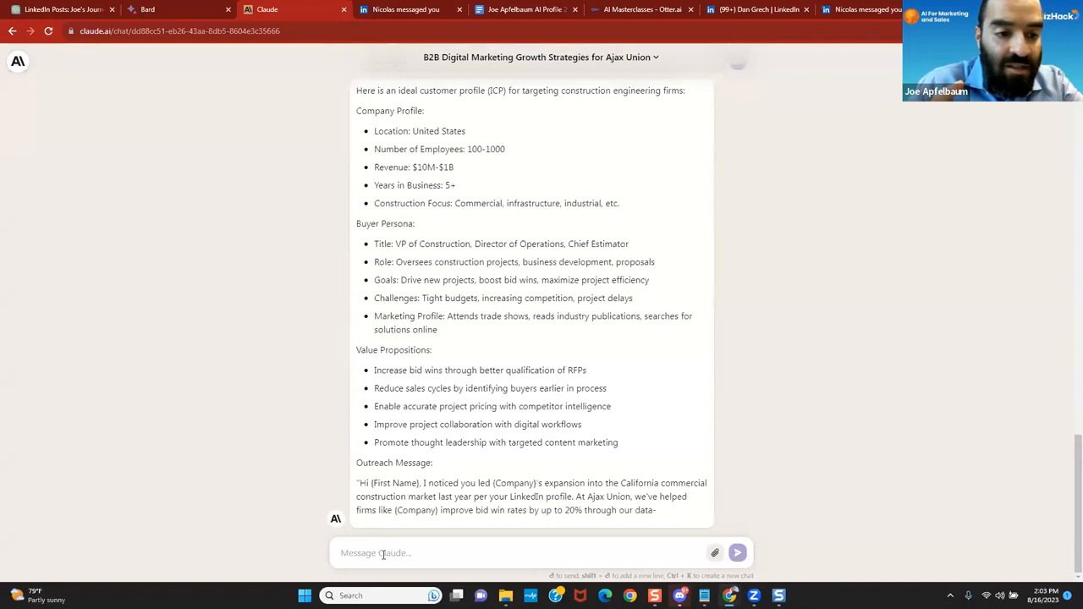
{"action": "scroll", "scroll_direction": "down", "scroll_amount": 3}
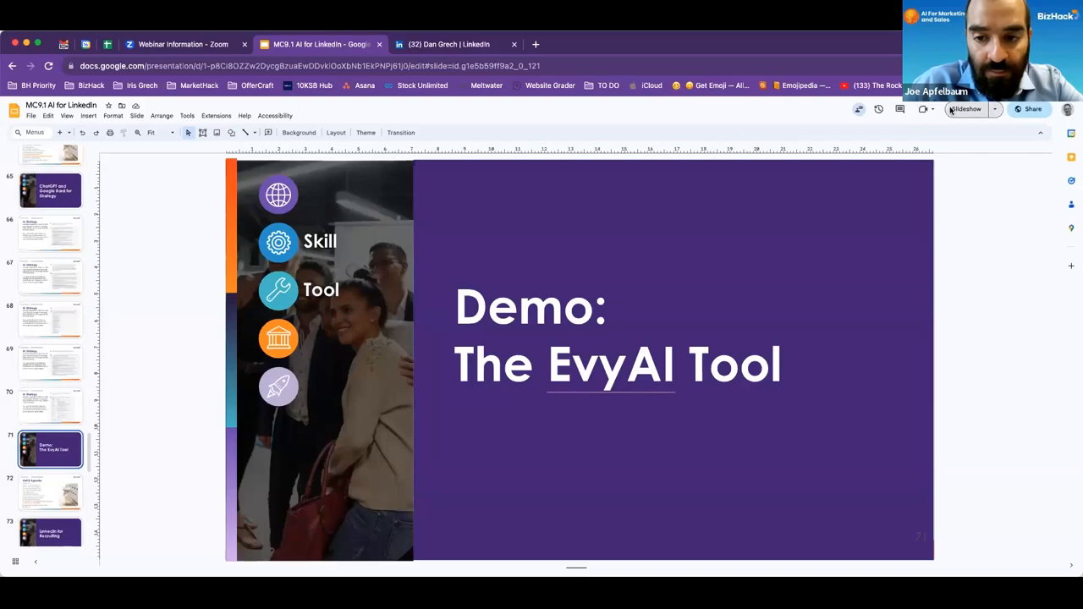
Present slide 71, 'Demo: The EvyAI Tool', as a slideshow.
{"action": "left_click", "coordinate": [964, 108]}
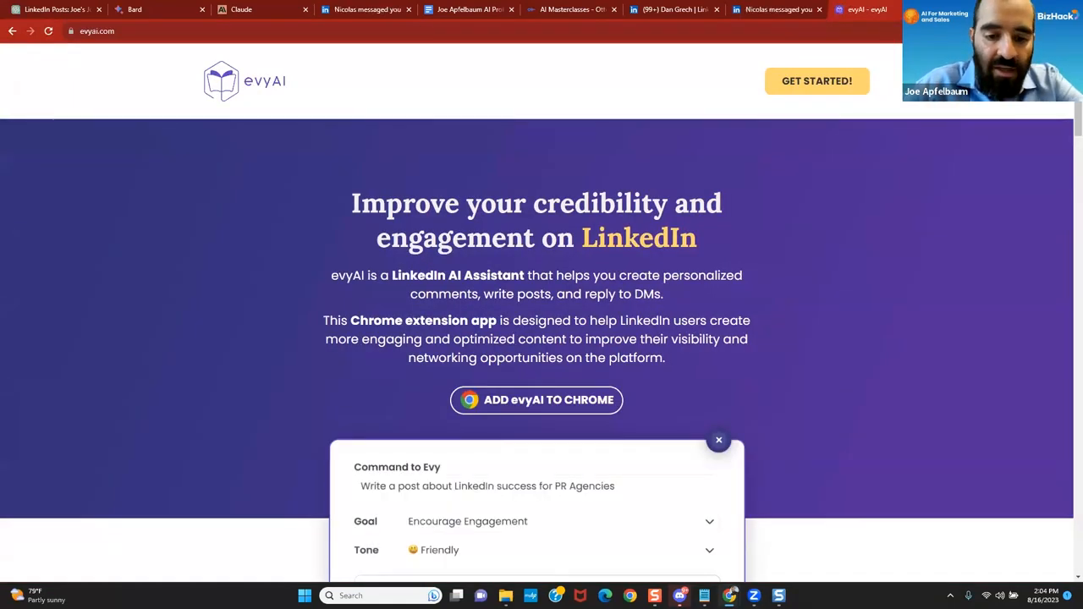
Browse evyai.com's product description and getting-started steps 01, 02 and 03.
{"action": "left_click", "coordinate": [536, 399]}
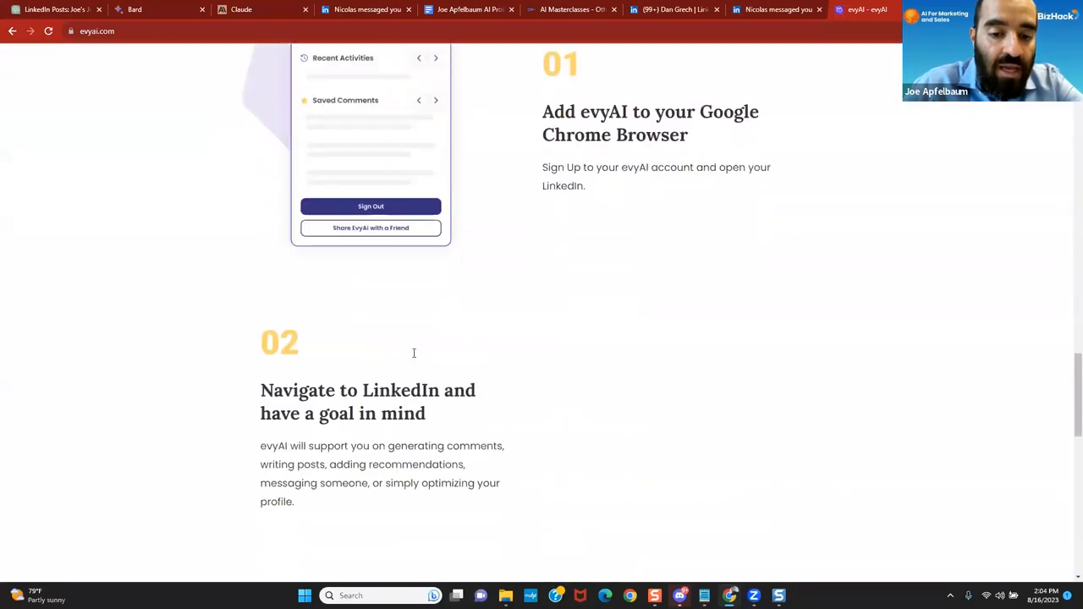
{"action": "scroll", "scroll_direction": "down", "scroll_amount": 3}
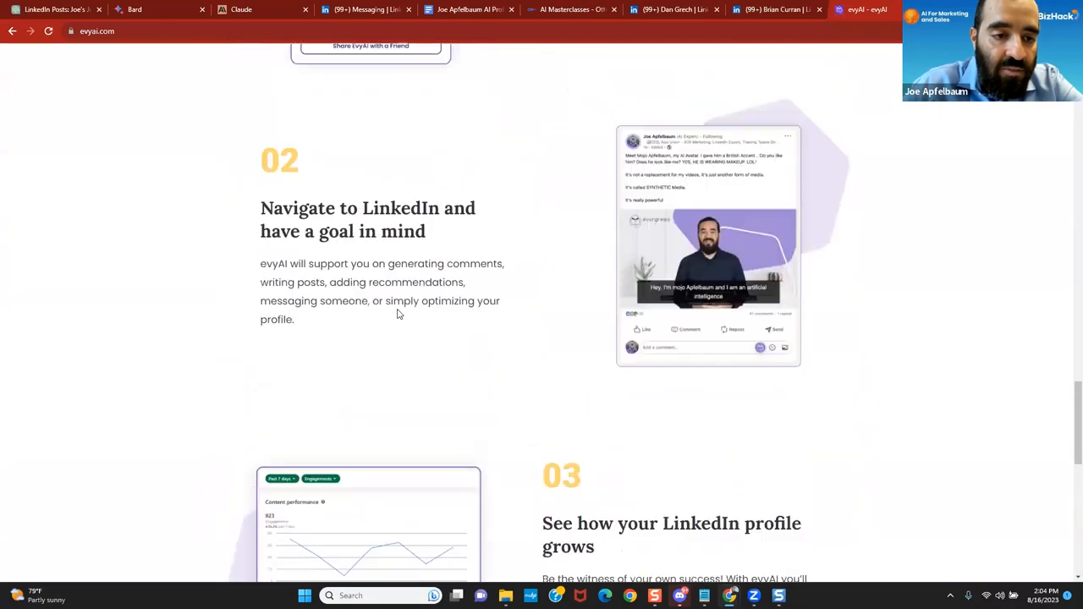
{"action": "scroll", "scroll_direction": "up", "scroll_amount": 3}
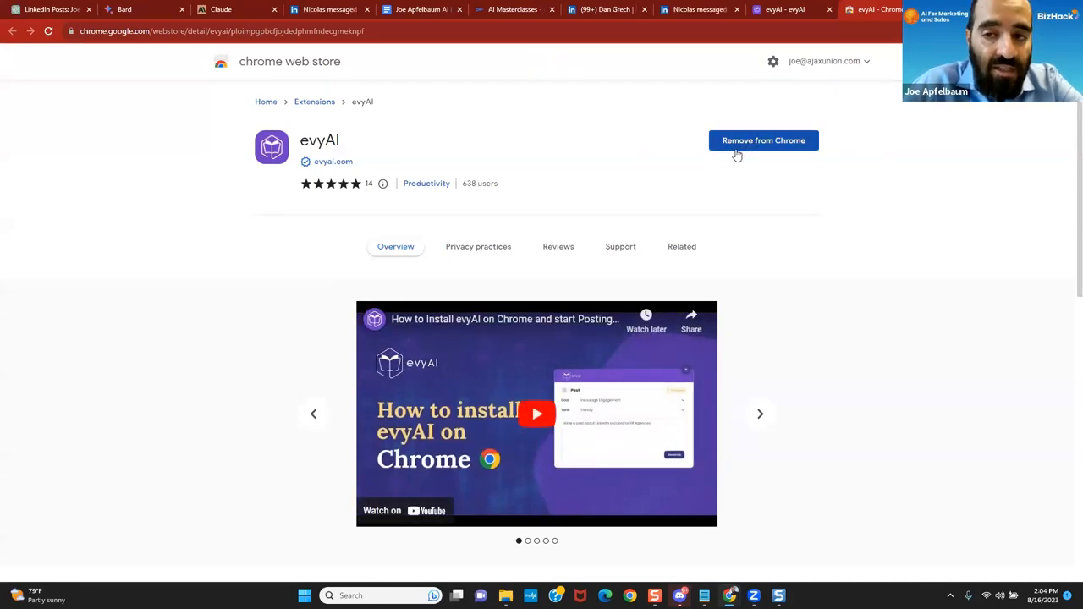
{"action": "mouse_move", "coordinate": [745, 182]}
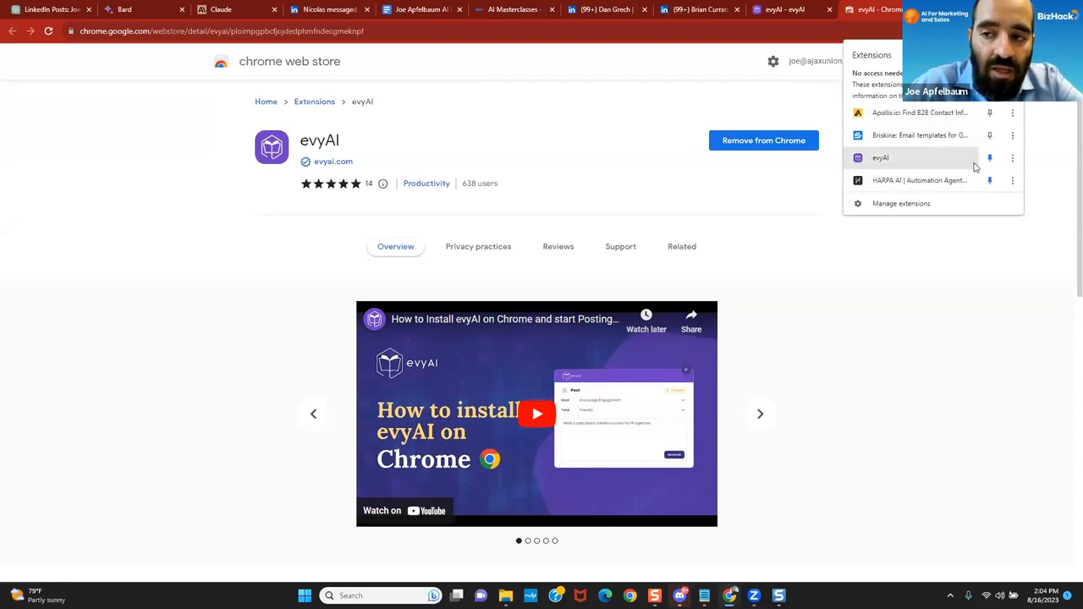
{"action": "mouse_move", "coordinate": [989, 158]}
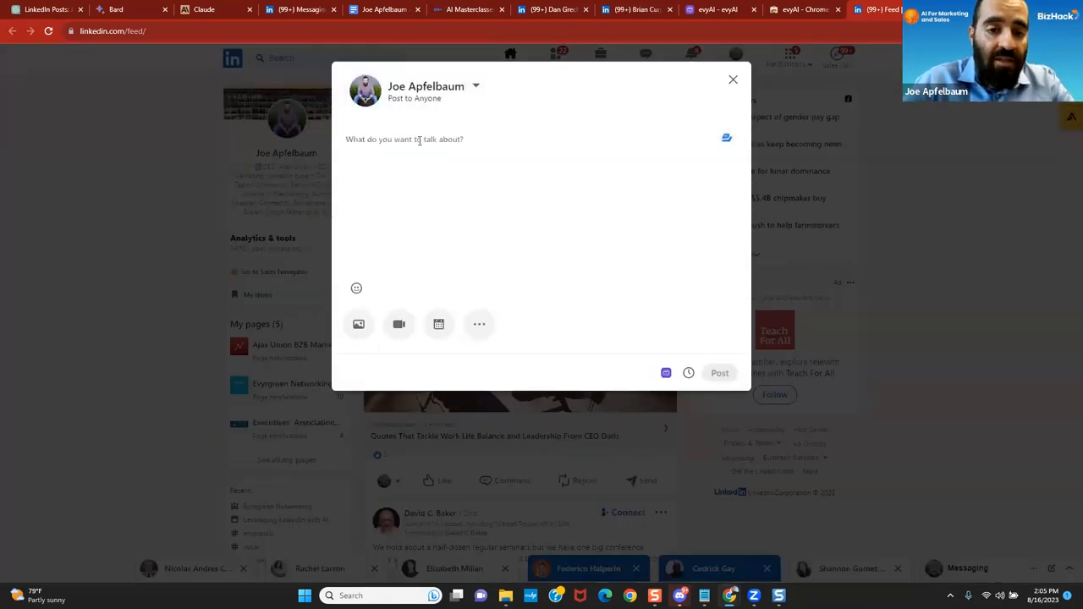
Prompt evyAI to generate a professional, value-providing post about AI and LinkedIn.
{"action": "type", "text": "Write a post about AI and L"}
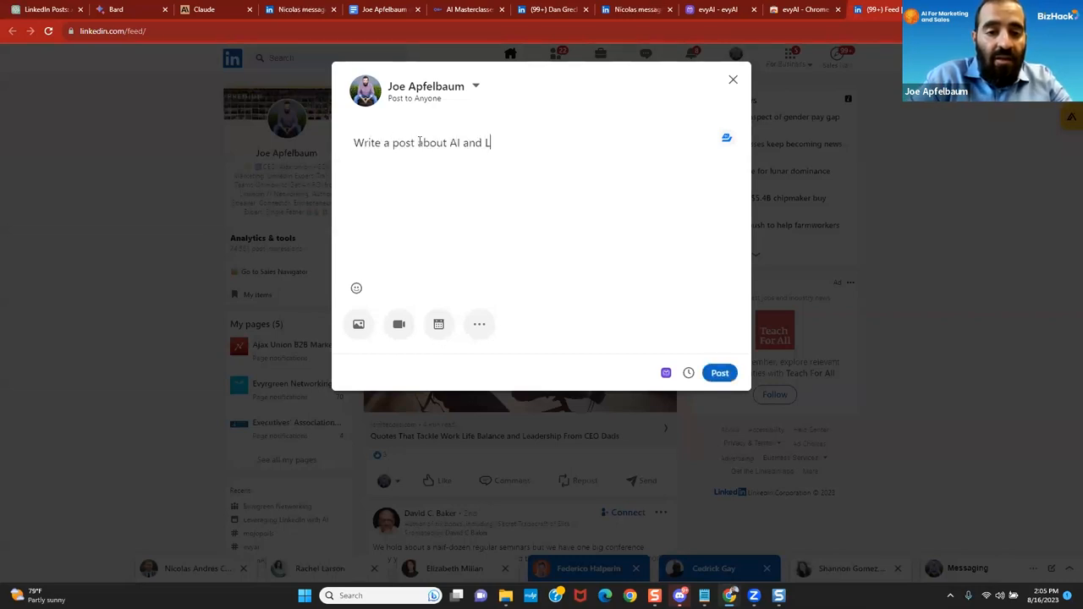
{"action": "type", "text": "inkedIn"}
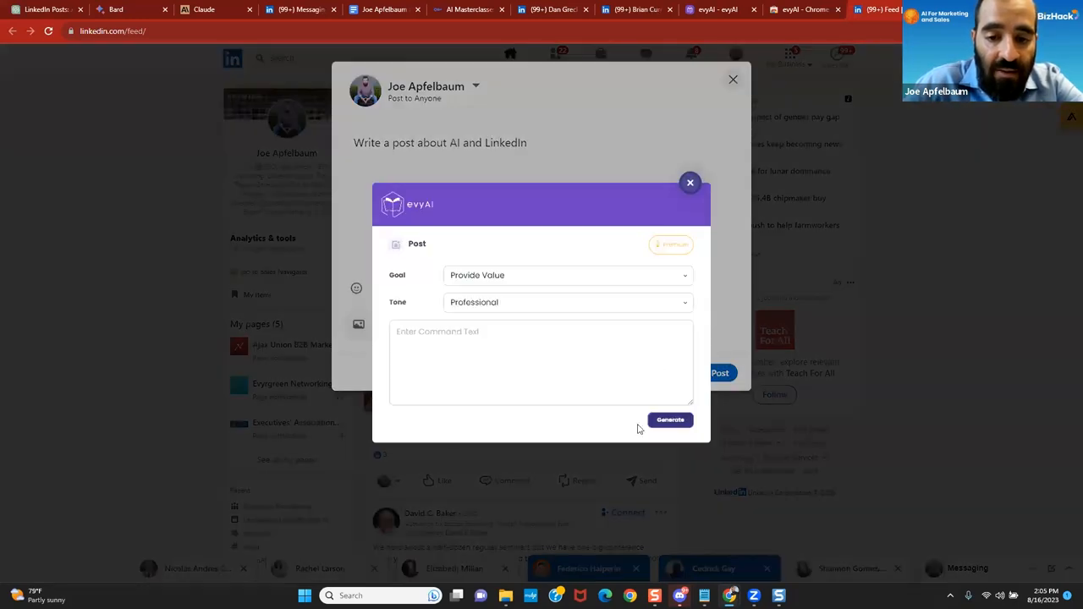
{"action": "left_click", "coordinate": [669, 420]}
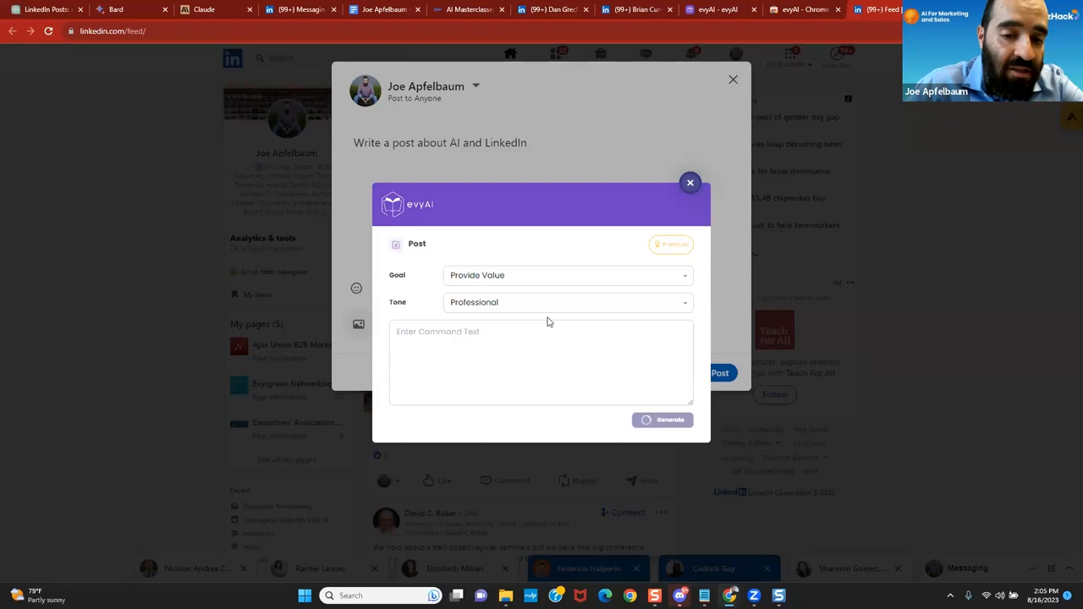
Review the generated post and insert it into the LinkedIn post draft.
{"action": "left_click", "coordinate": [662, 420]}
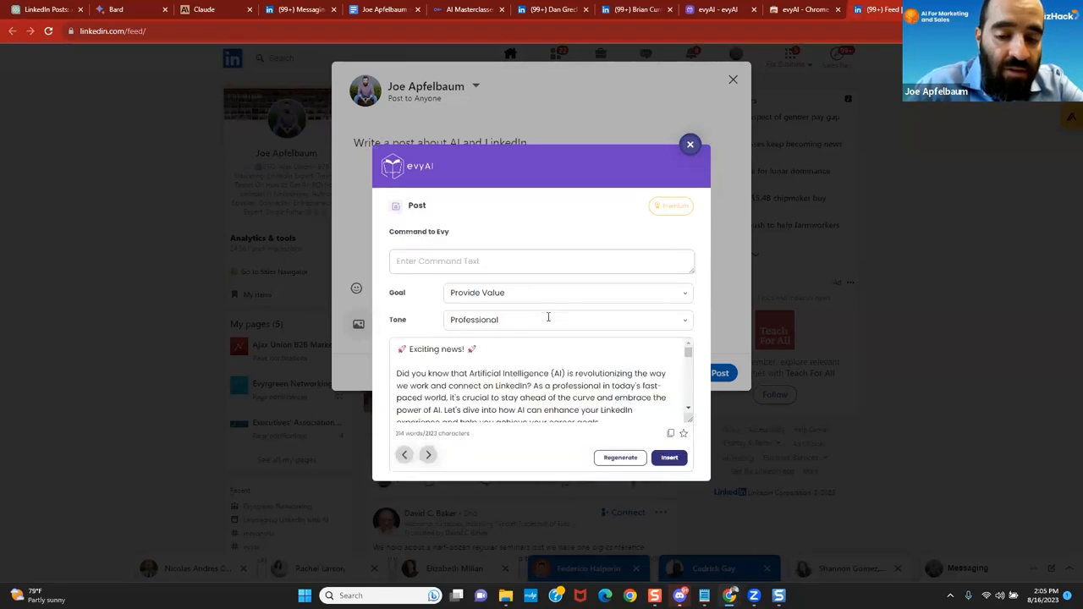
{"action": "scroll", "scroll_direction": "down", "scroll_amount": 3}
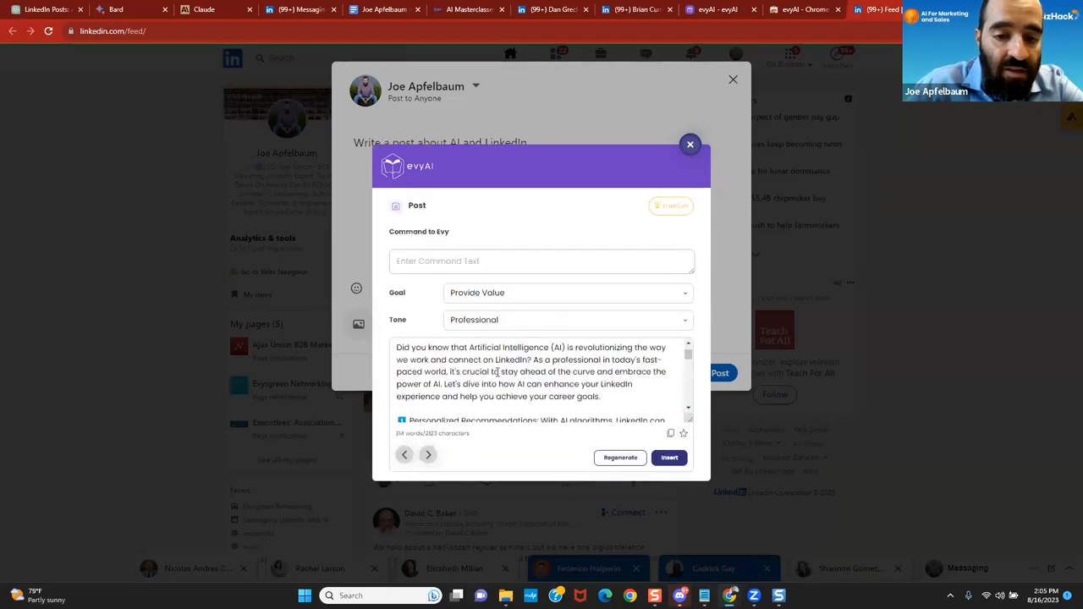
{"action": "scroll", "scroll_direction": "down", "scroll_amount": 3}
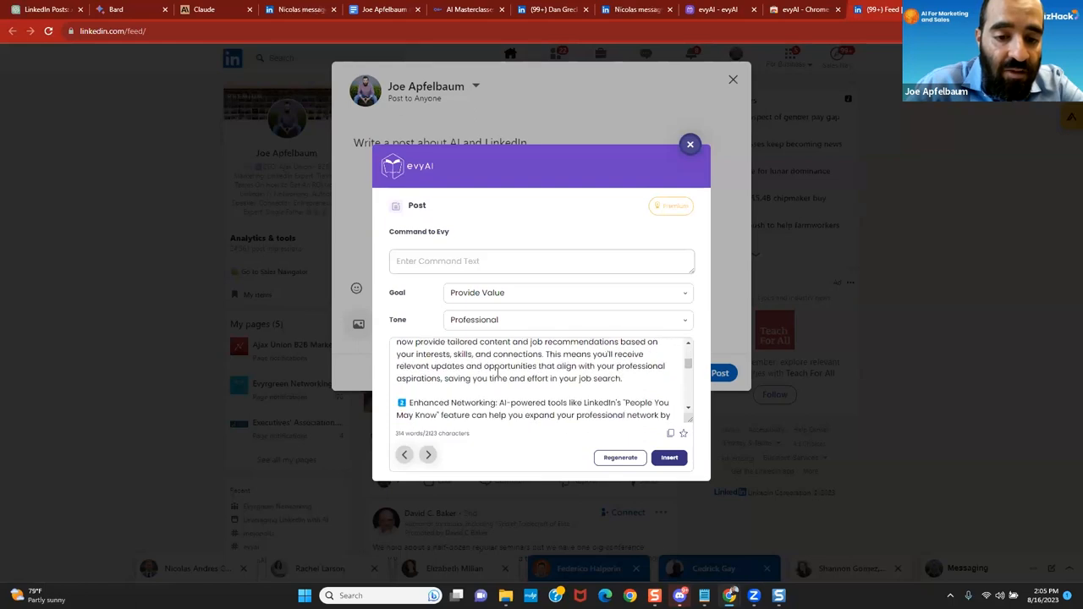
{"action": "scroll", "scroll_direction": "down", "scroll_amount": 3}
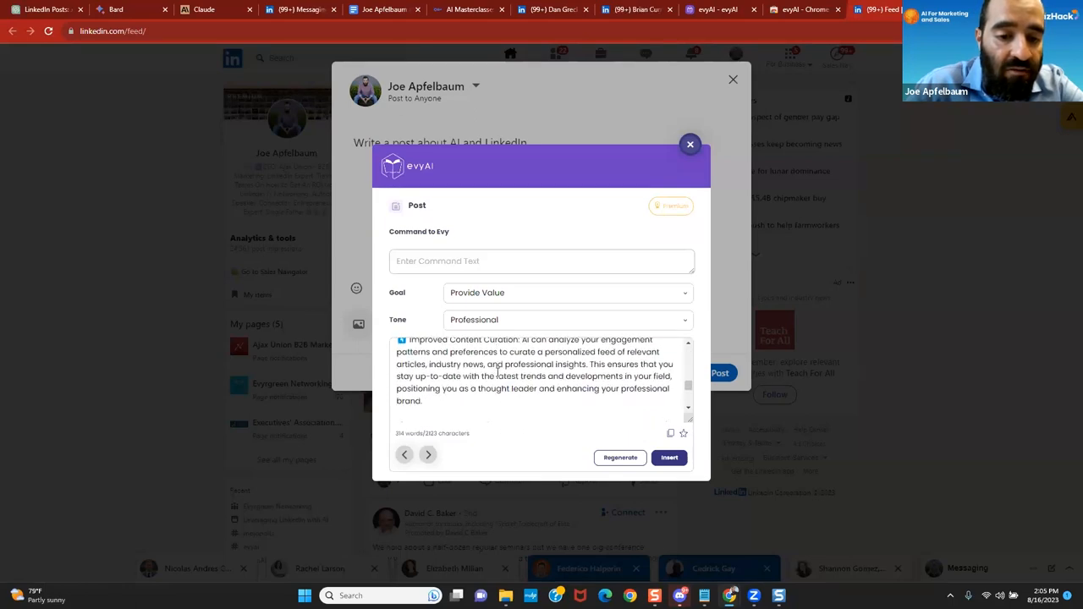
{"action": "scroll", "scroll_direction": "down", "scroll_amount": 3}
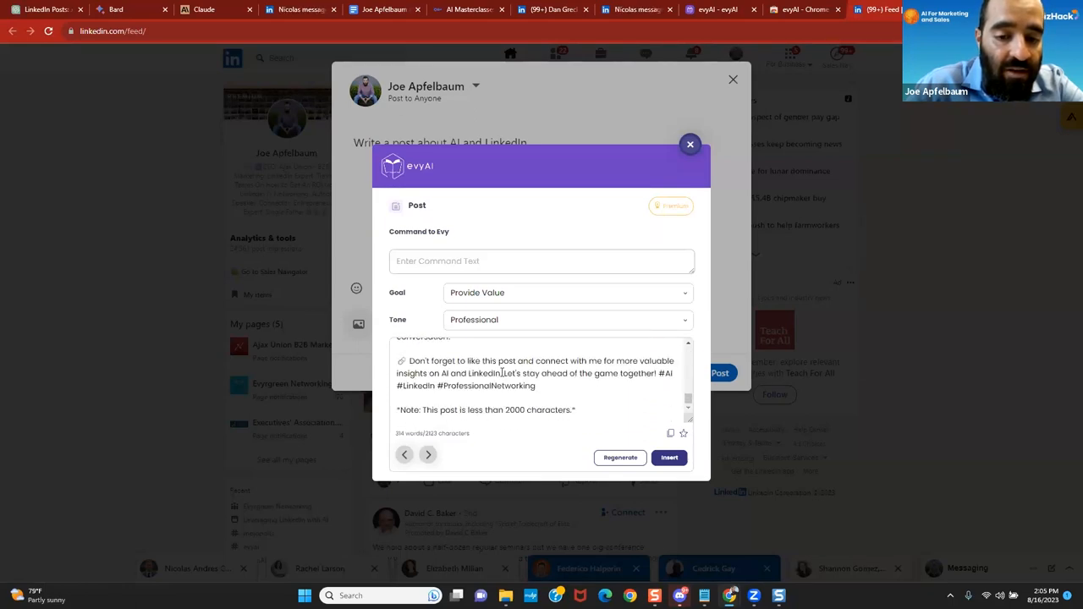
{"action": "left_click", "coordinate": [669, 456]}
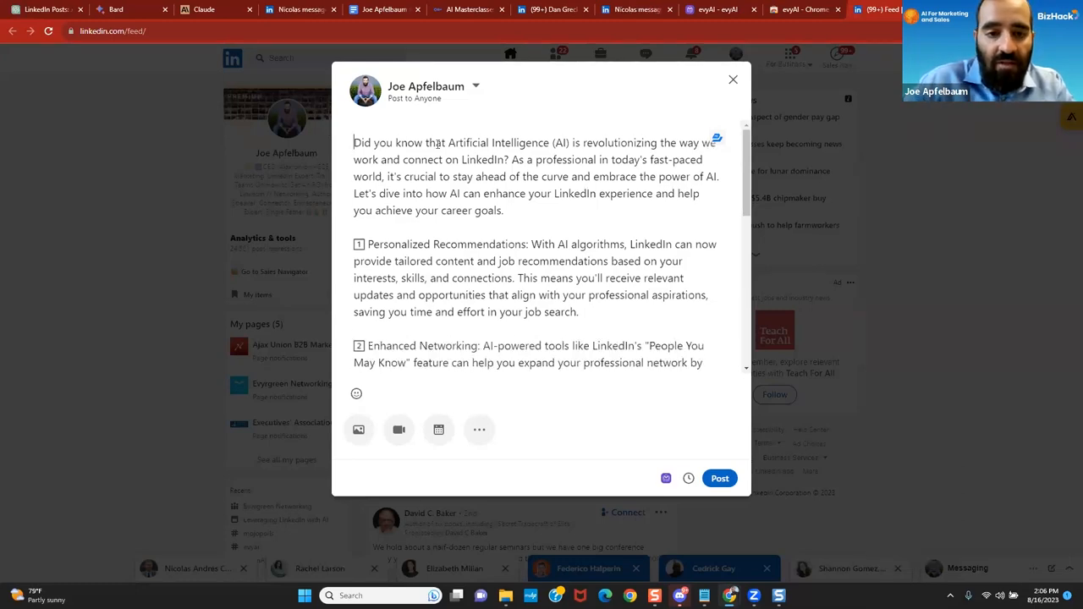
Scroll through the inserted evyAI post draft and bring up its scheduling options.
{"action": "scroll", "scroll_direction": "down", "scroll_amount": 3}
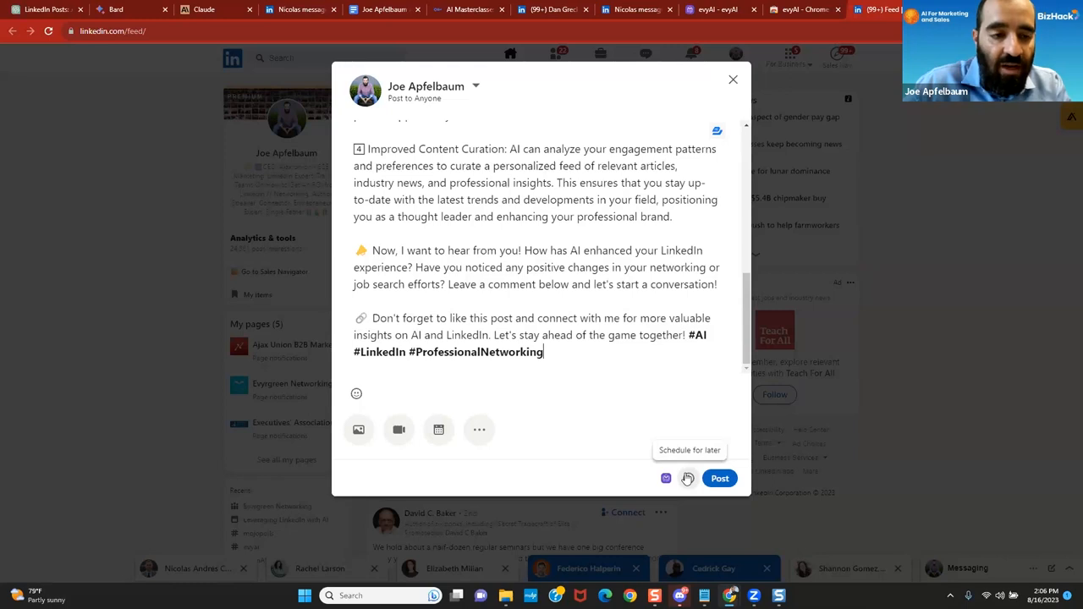
{"action": "left_click", "coordinate": [688, 478]}
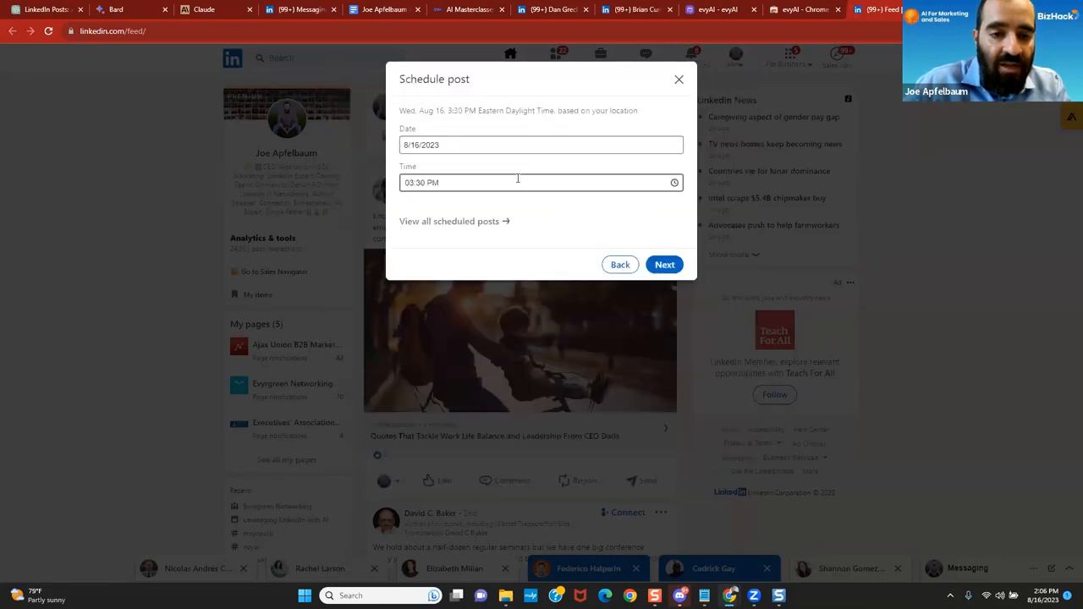
Schedule the drafted post for 11:00 PM on Wednesday, Aug 16.
{"action": "left_click", "coordinate": [541, 182]}
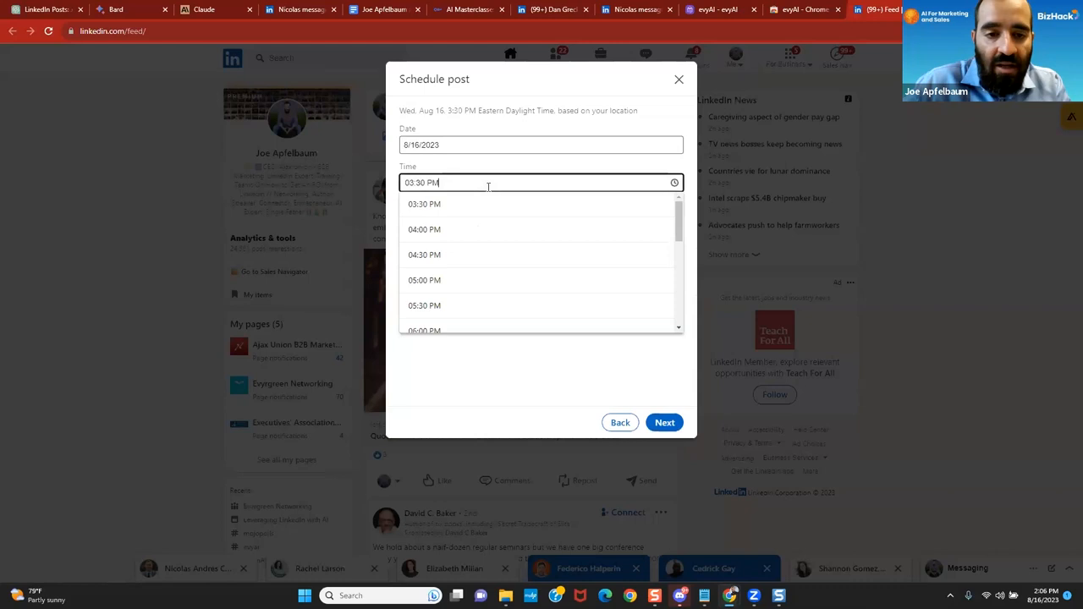
{"action": "type", "text": "11:00 PM"}
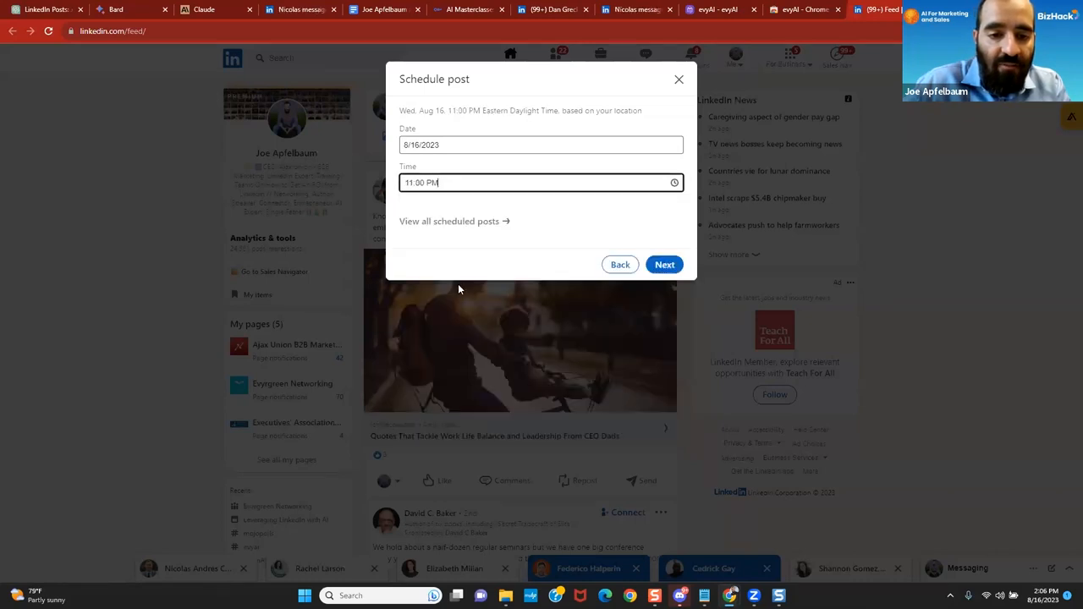
{"action": "left_click", "coordinate": [664, 264]}
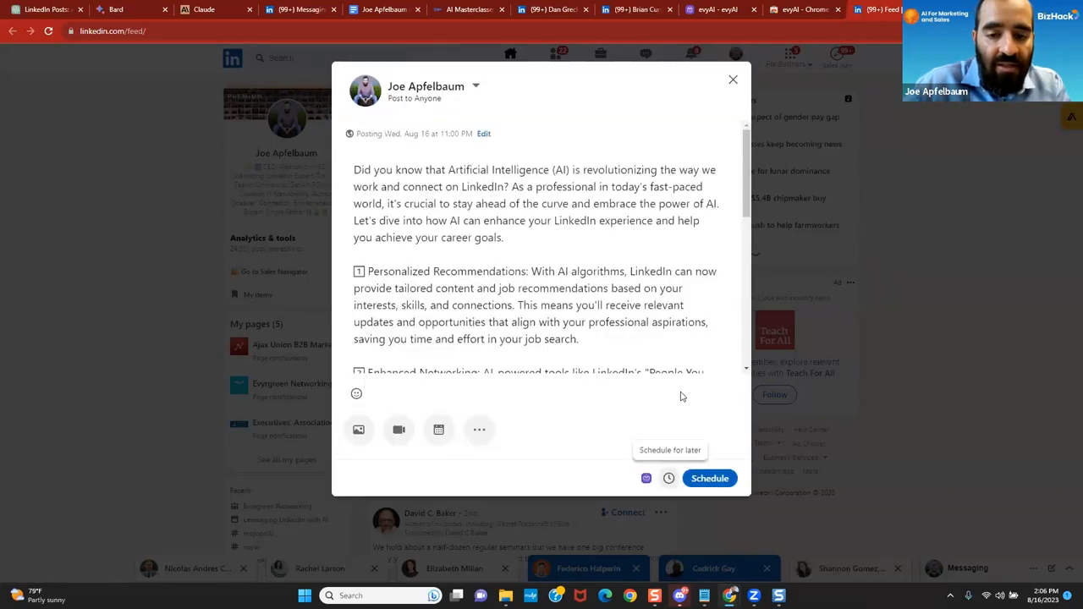
{"action": "left_click", "coordinate": [709, 478]}
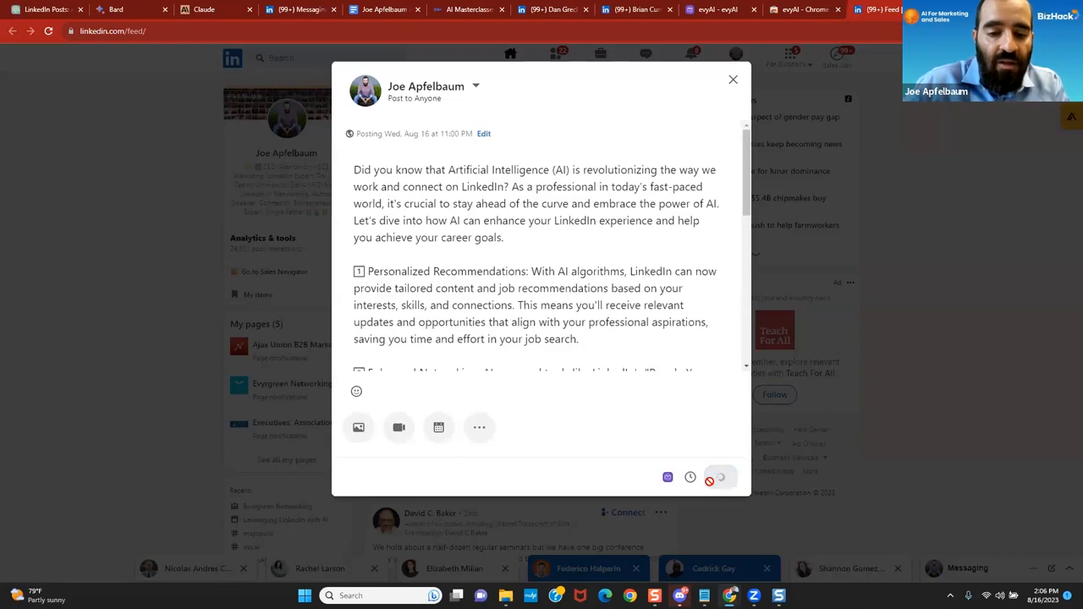
{"action": "left_click", "coordinate": [719, 477]}
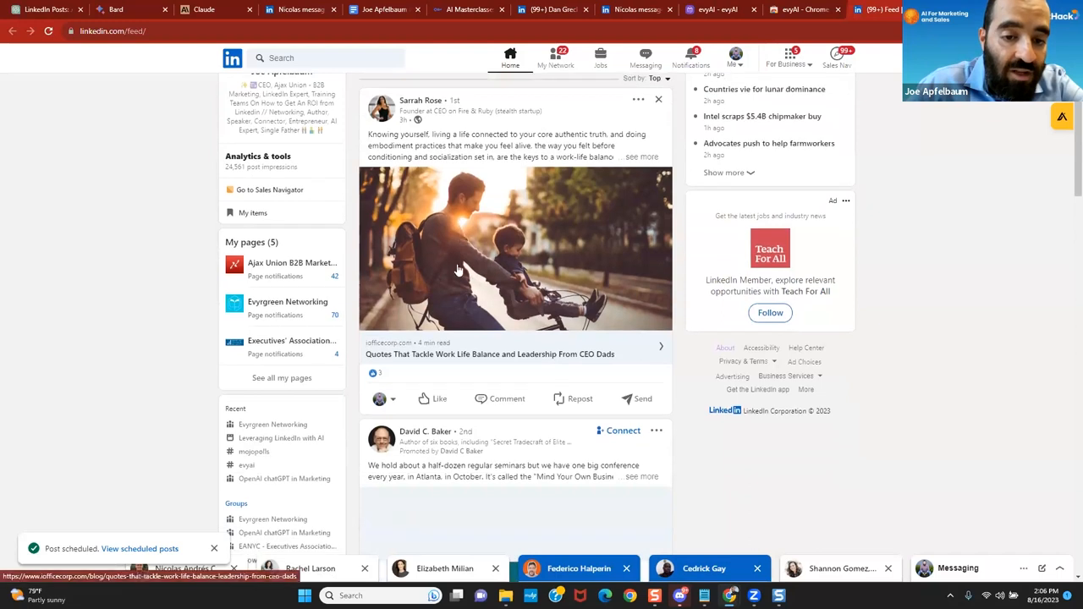
Post an evyAI-generated comment praising Sarrah's work-life balance post.
{"action": "left_click", "coordinate": [506, 398]}
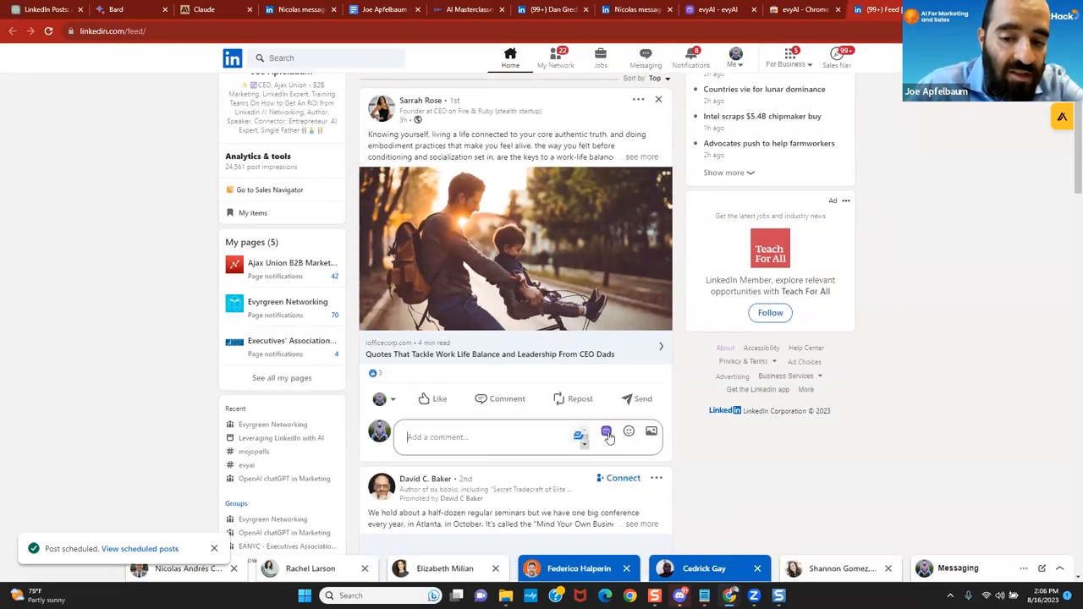
{"action": "left_click", "coordinate": [606, 434]}
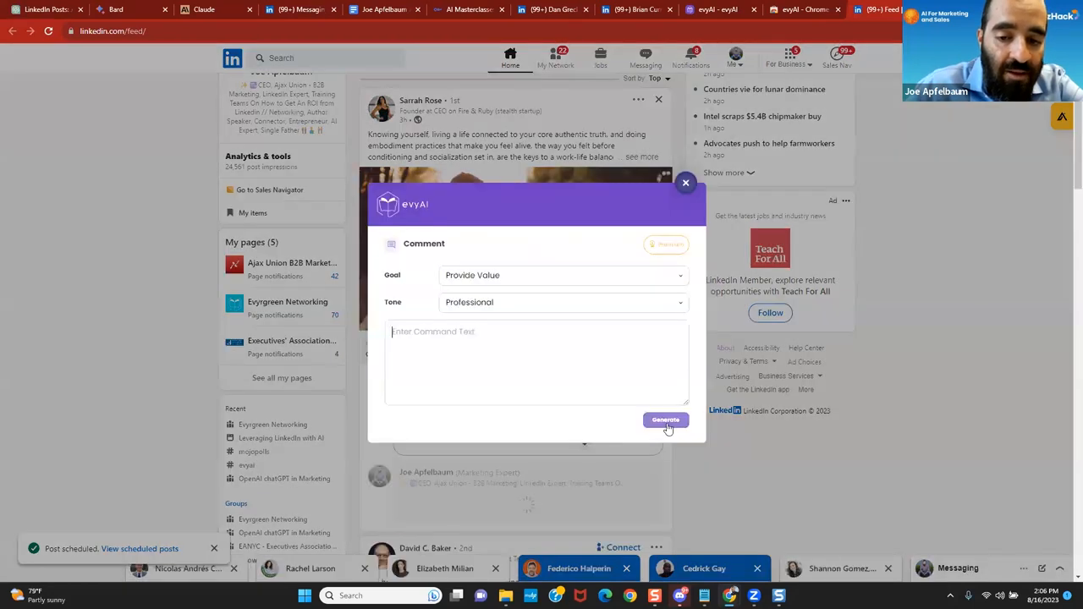
{"action": "left_click", "coordinate": [665, 420]}
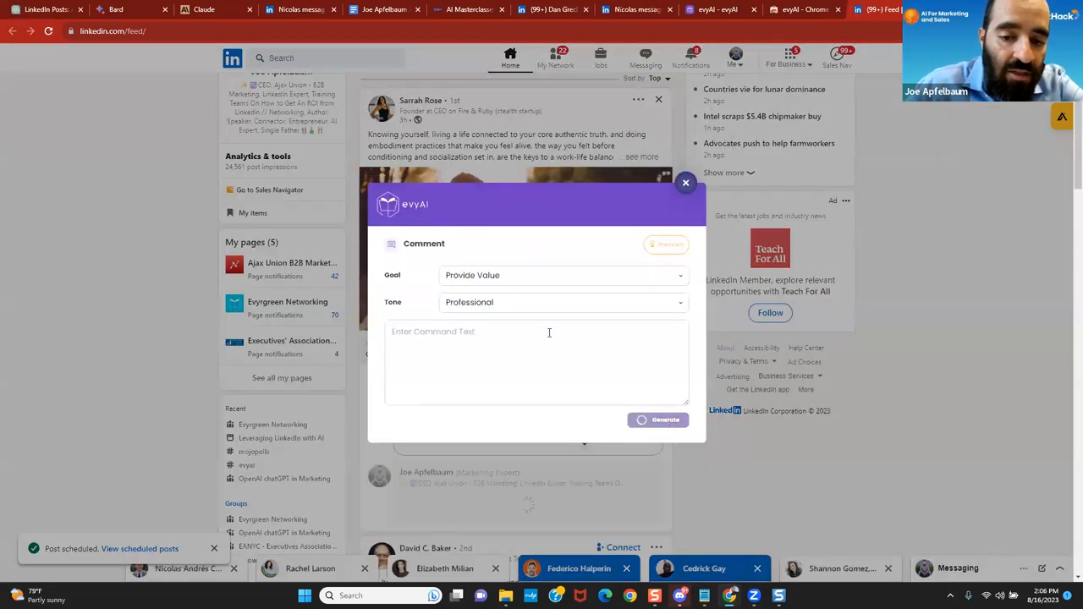
{"action": "mouse_move", "coordinate": [418, 331]}
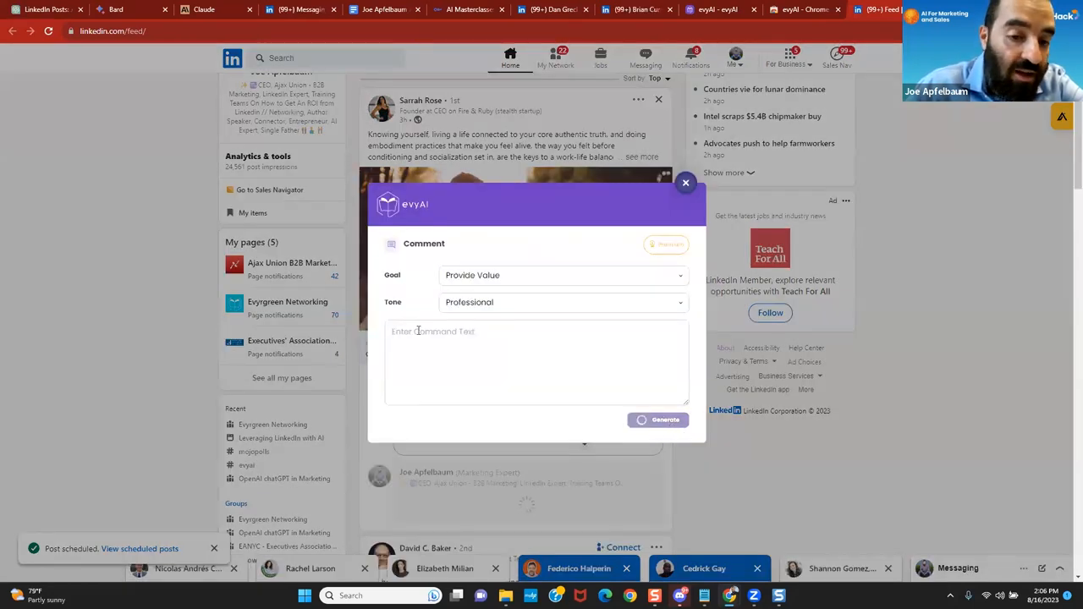
{"action": "left_click", "coordinate": [664, 420]}
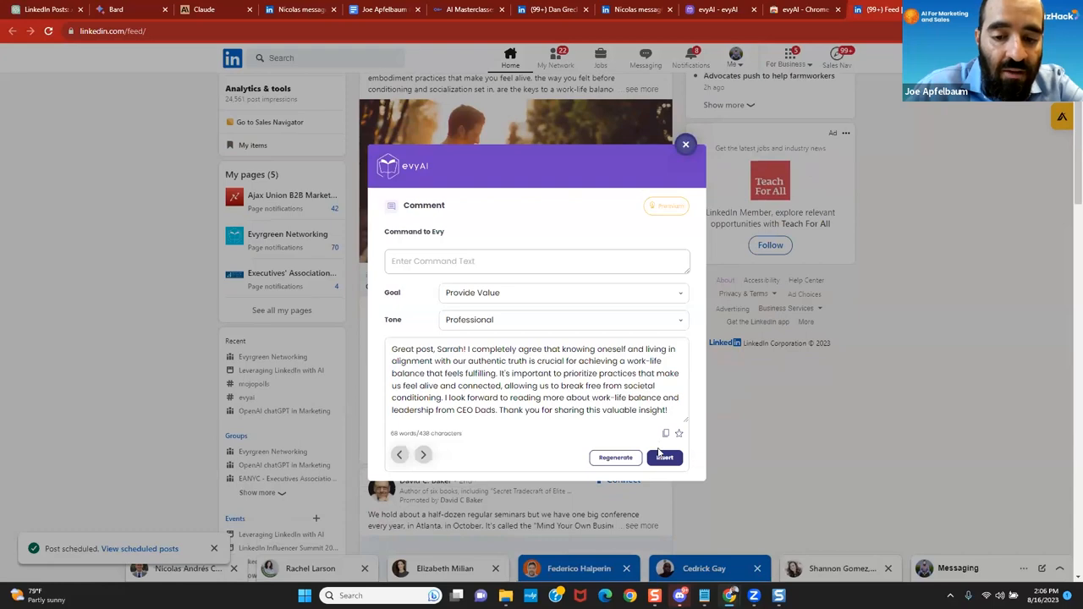
{"action": "left_click", "coordinate": [664, 458]}
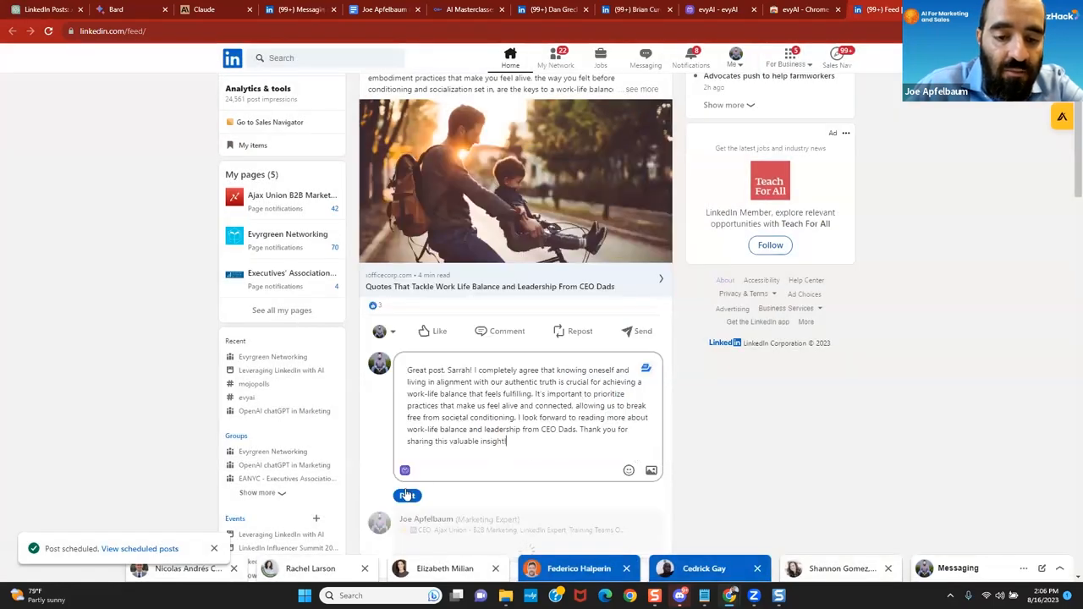
{"action": "left_click", "coordinate": [407, 495]}
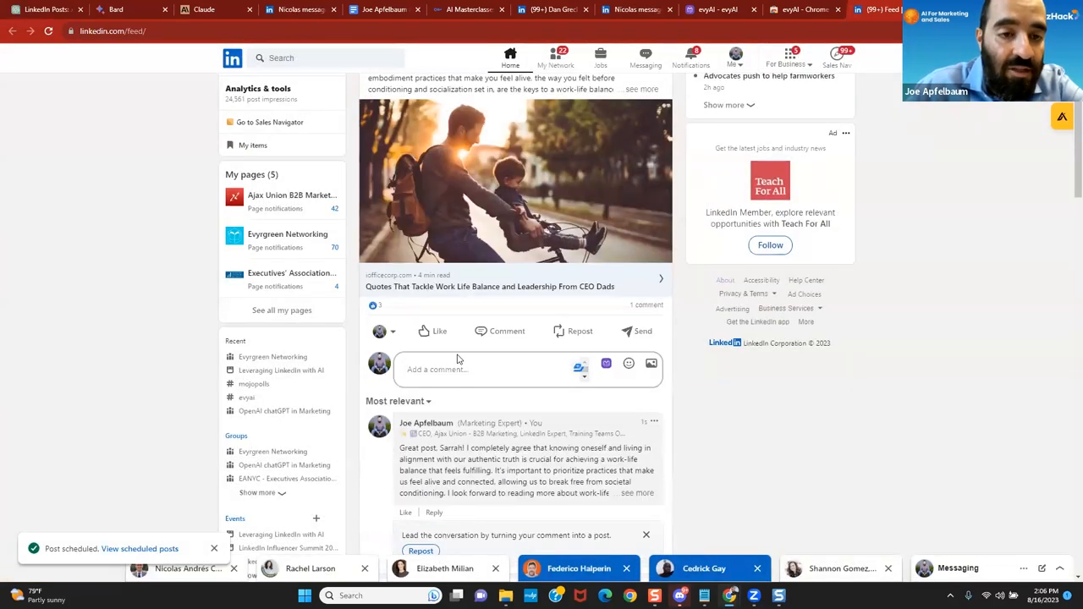
{"action": "scroll", "scroll_direction": "down", "scroll_amount": 3}
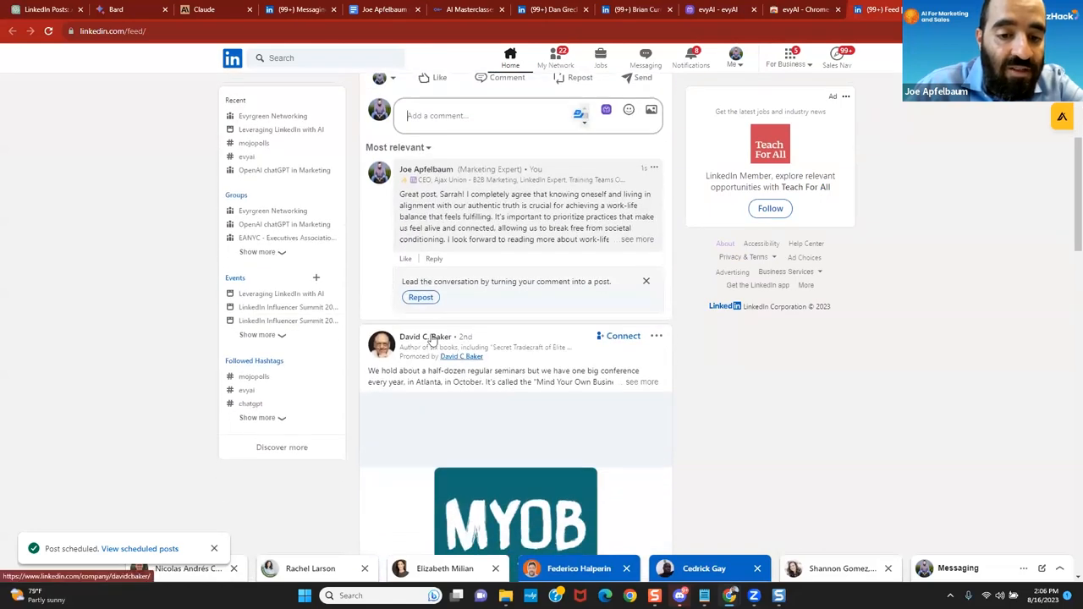
{"action": "left_click", "coordinate": [425, 336]}
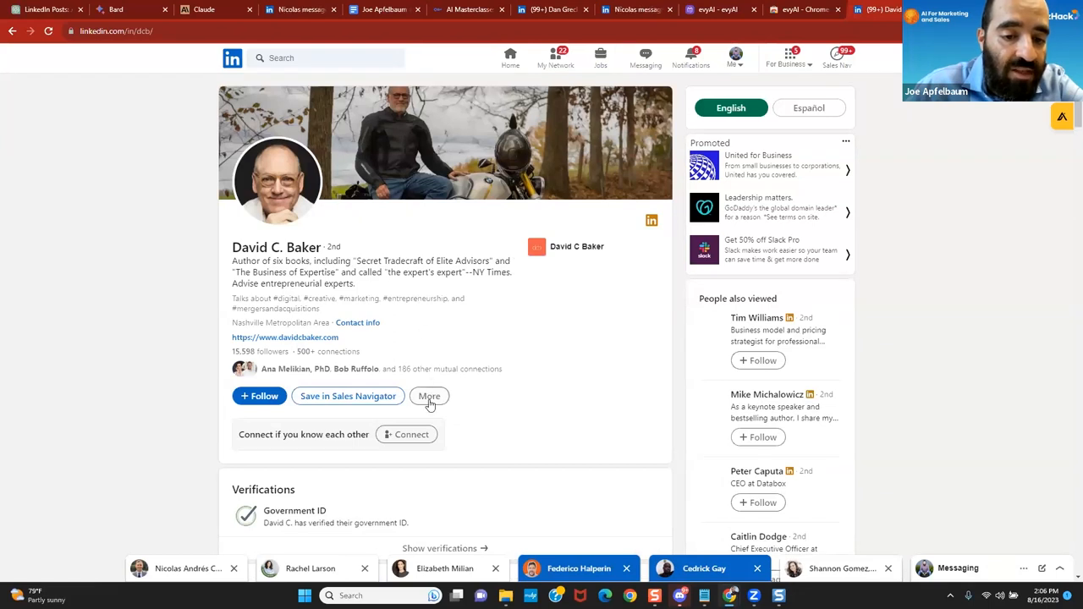
{"action": "left_click", "coordinate": [429, 395]}
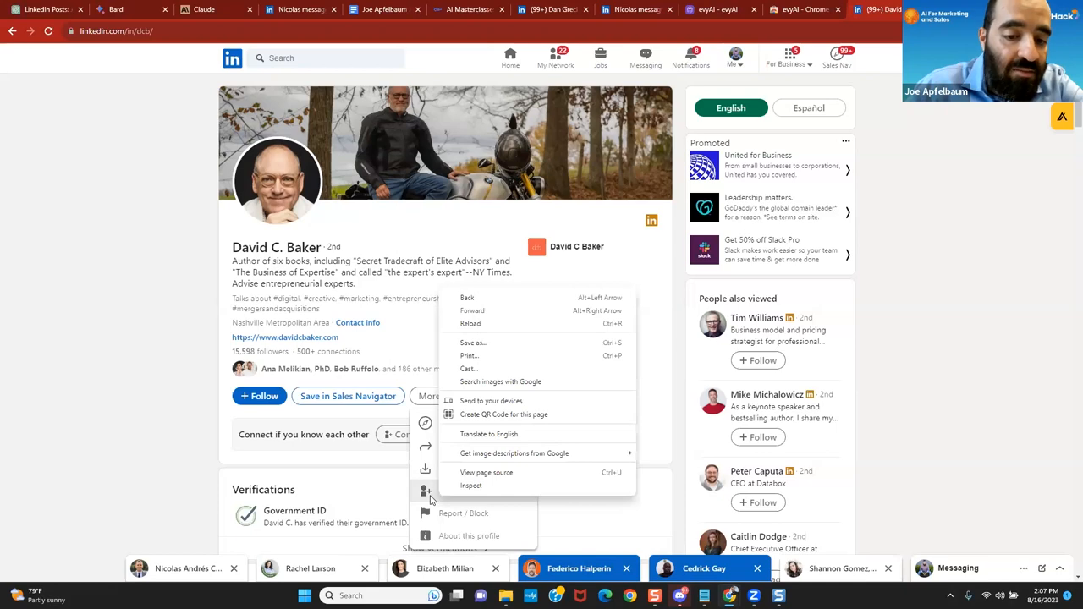
{"action": "left_click", "coordinate": [410, 434]}
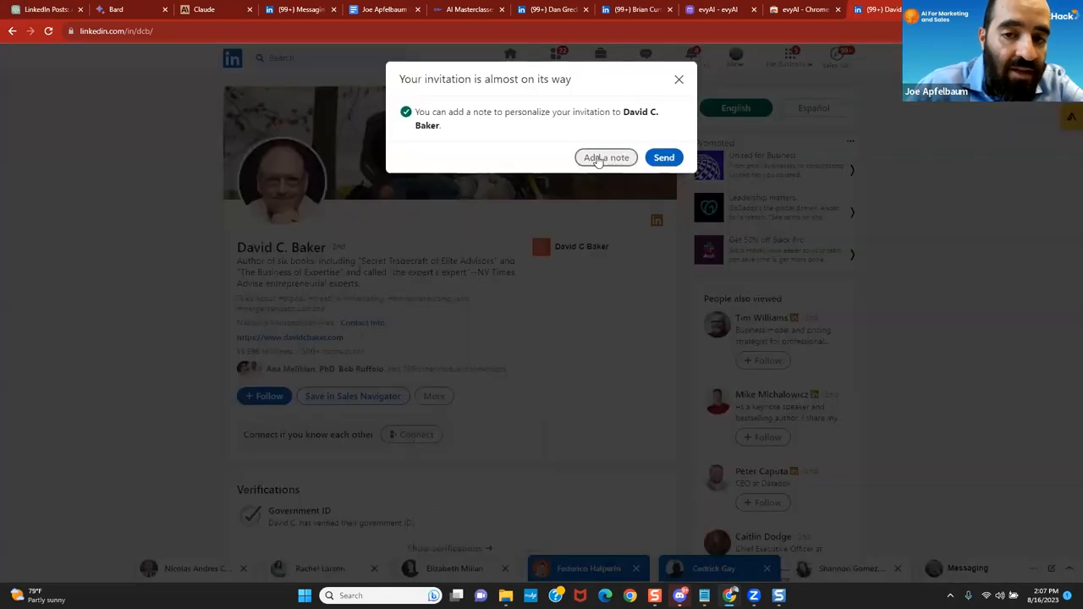
{"action": "left_click", "coordinate": [606, 157]}
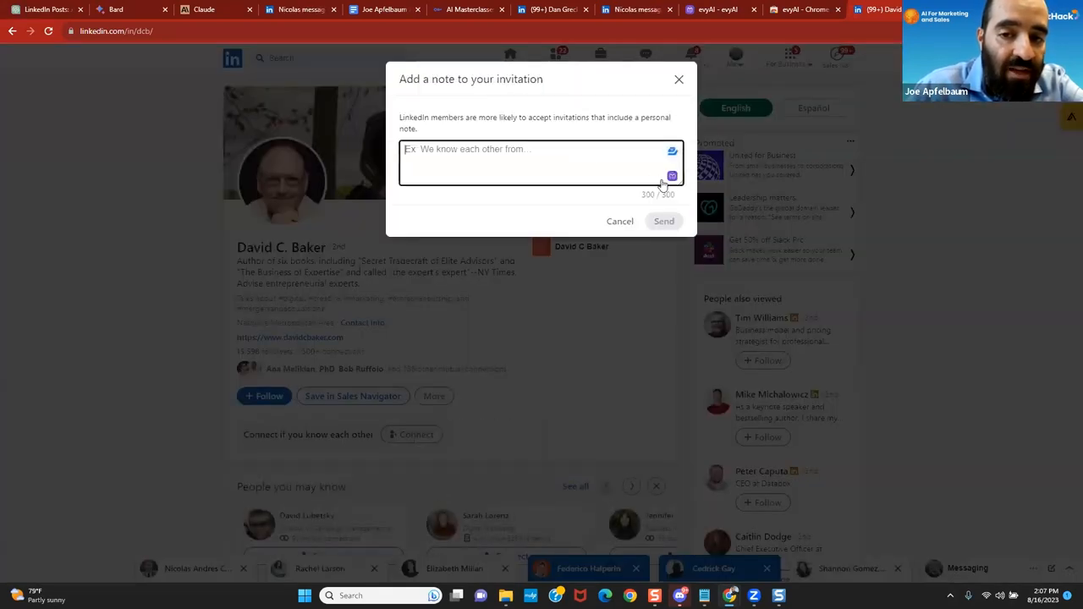
Fill the note with an evyAI-generated message and send the invitation.
{"action": "left_click", "coordinate": [671, 176]}
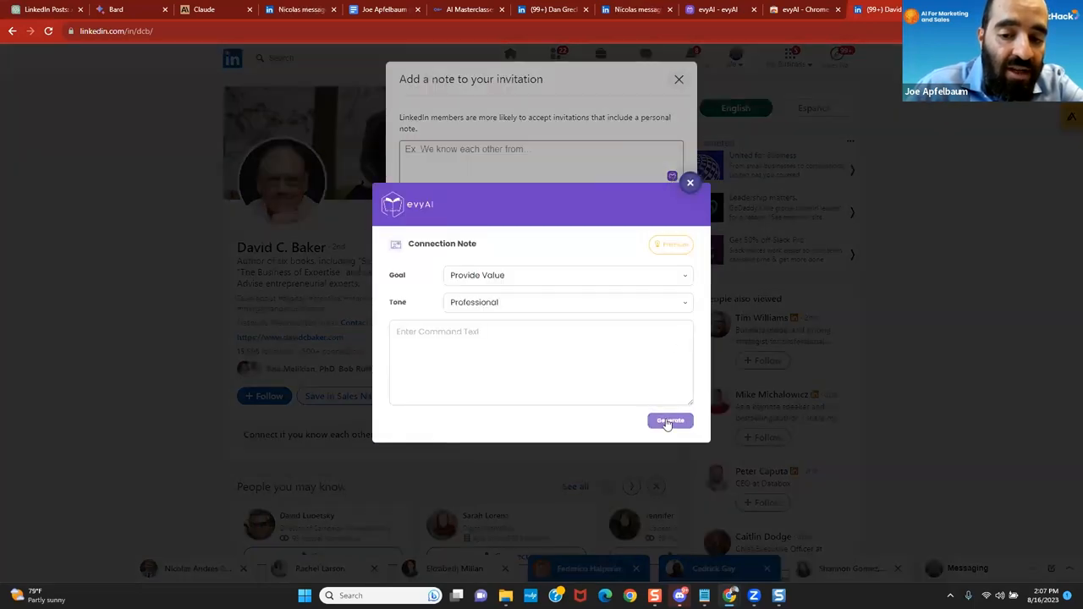
{"action": "left_click", "coordinate": [669, 421]}
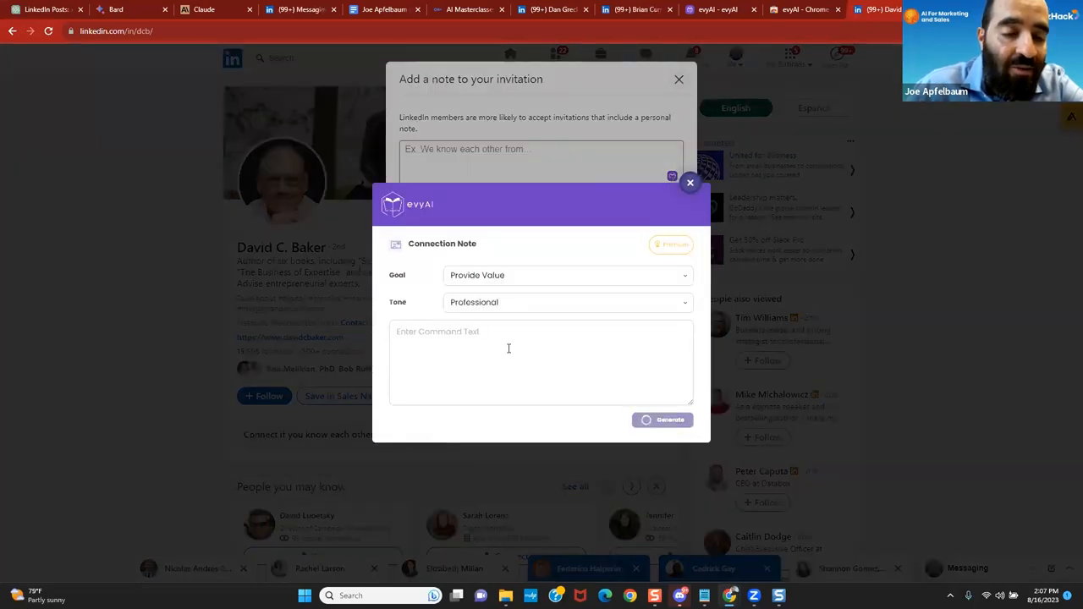
{"action": "left_click", "coordinate": [663, 420]}
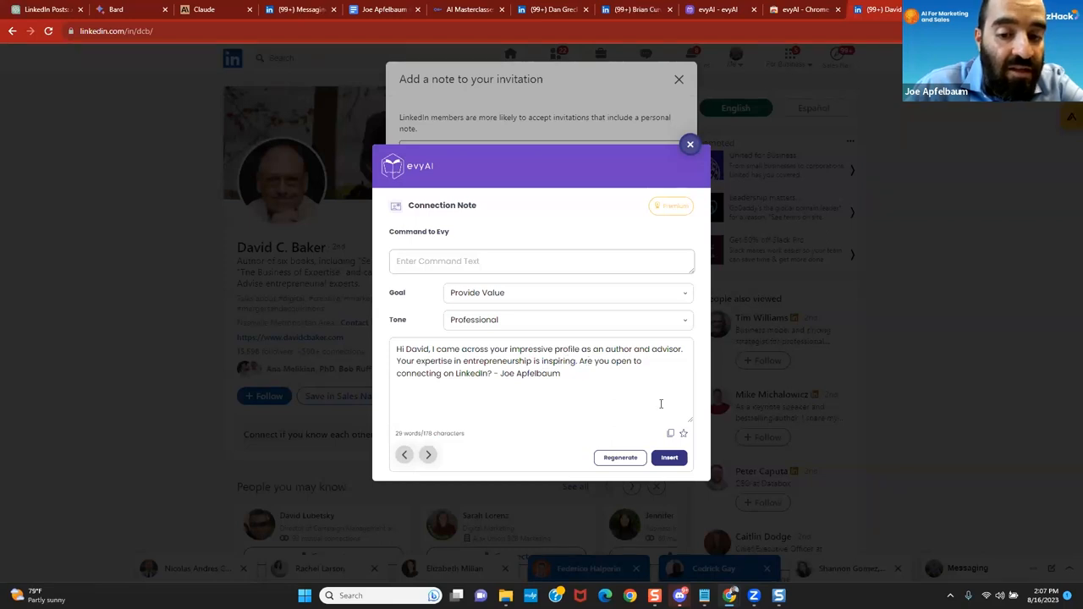
{"action": "left_click", "coordinate": [668, 457]}
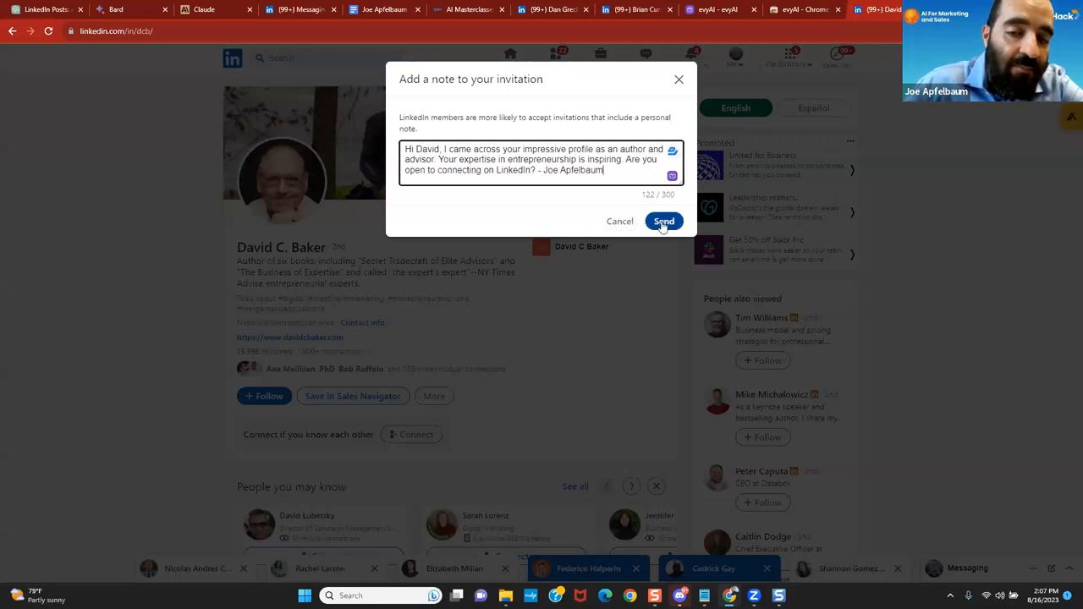
{"action": "left_click", "coordinate": [664, 221]}
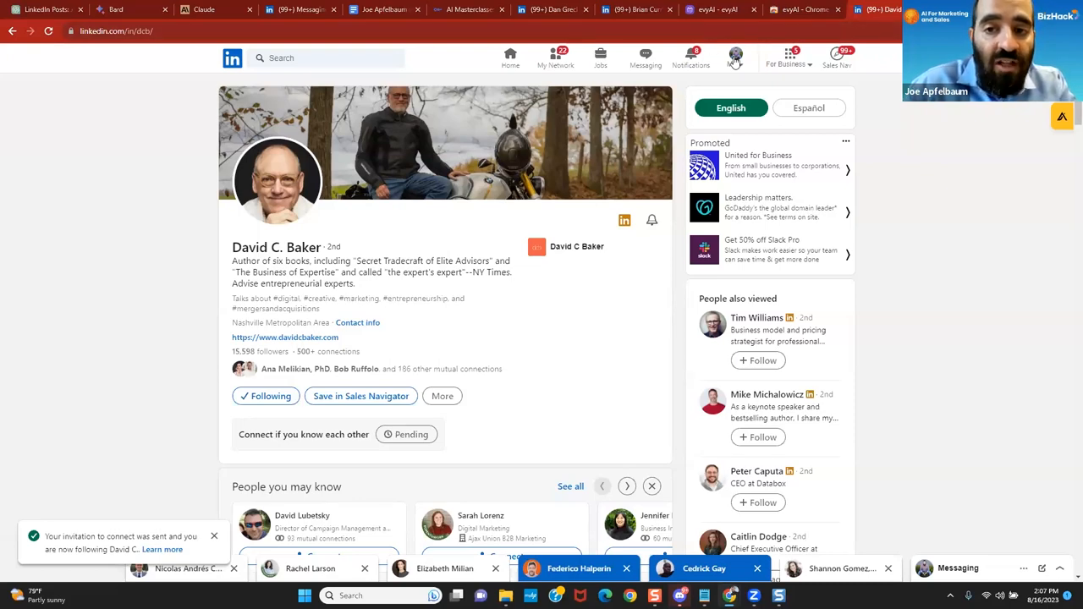
Go to your own LinkedIn profile and scroll down to the About section.
{"action": "left_click", "coordinate": [735, 53]}
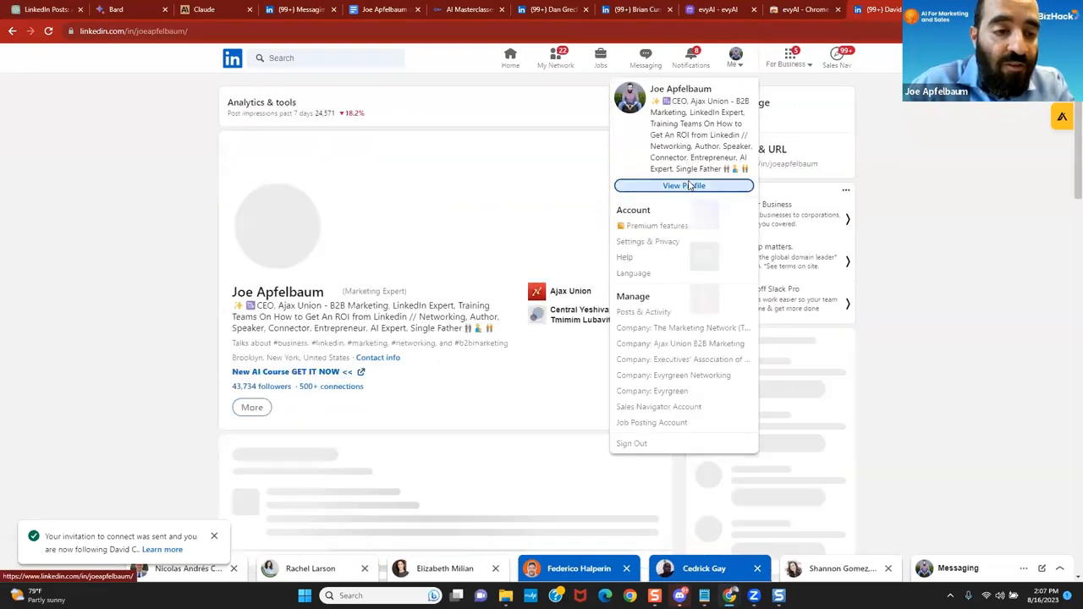
{"action": "left_click", "coordinate": [683, 185]}
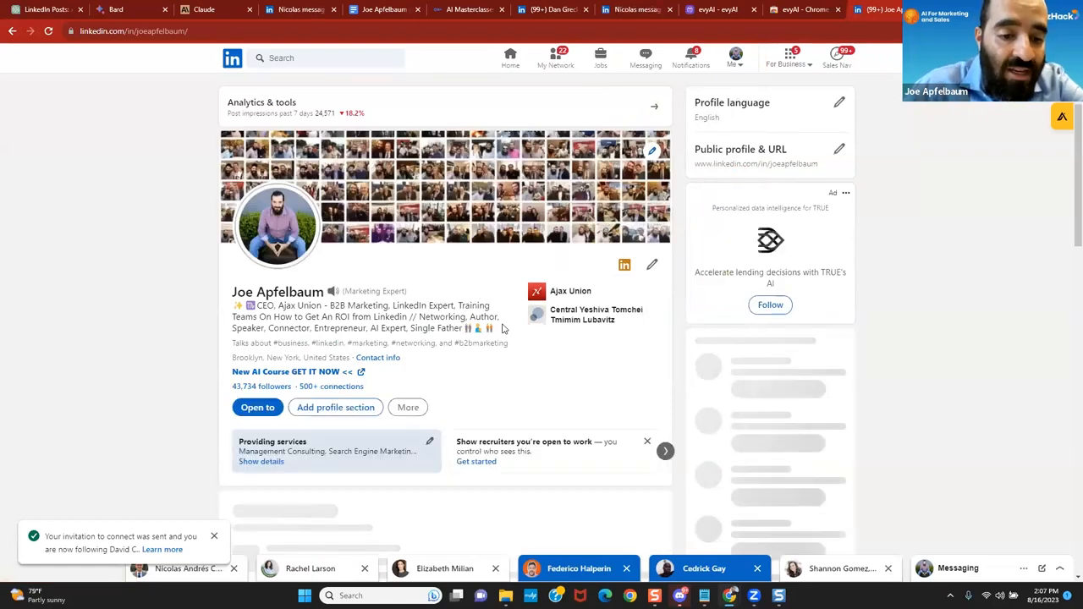
{"action": "scroll", "scroll_direction": "down", "scroll_amount": 3}
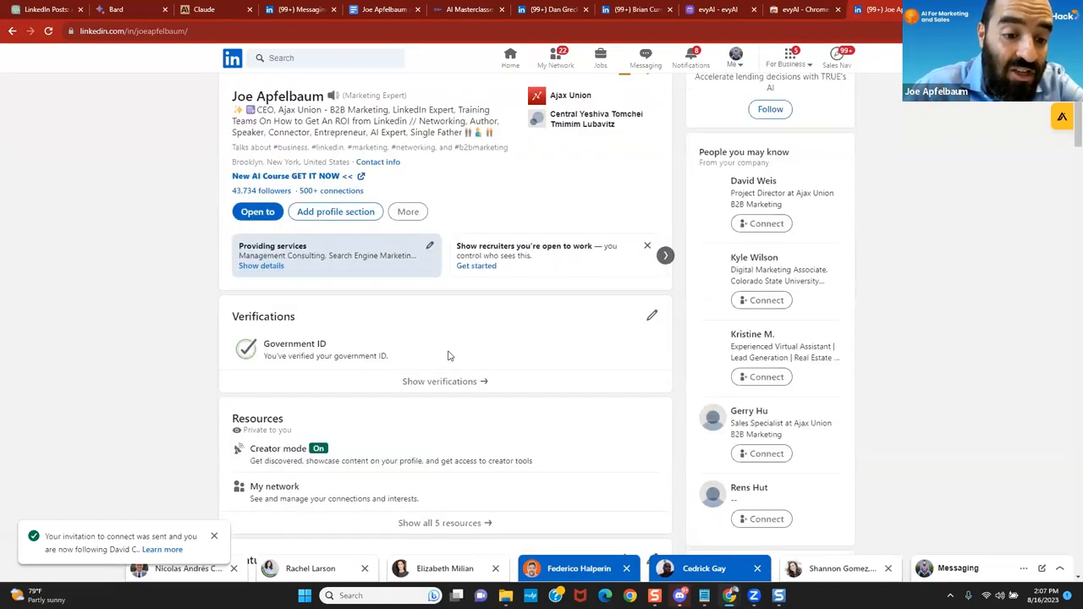
{"action": "scroll", "scroll_direction": "down", "scroll_amount": 3}
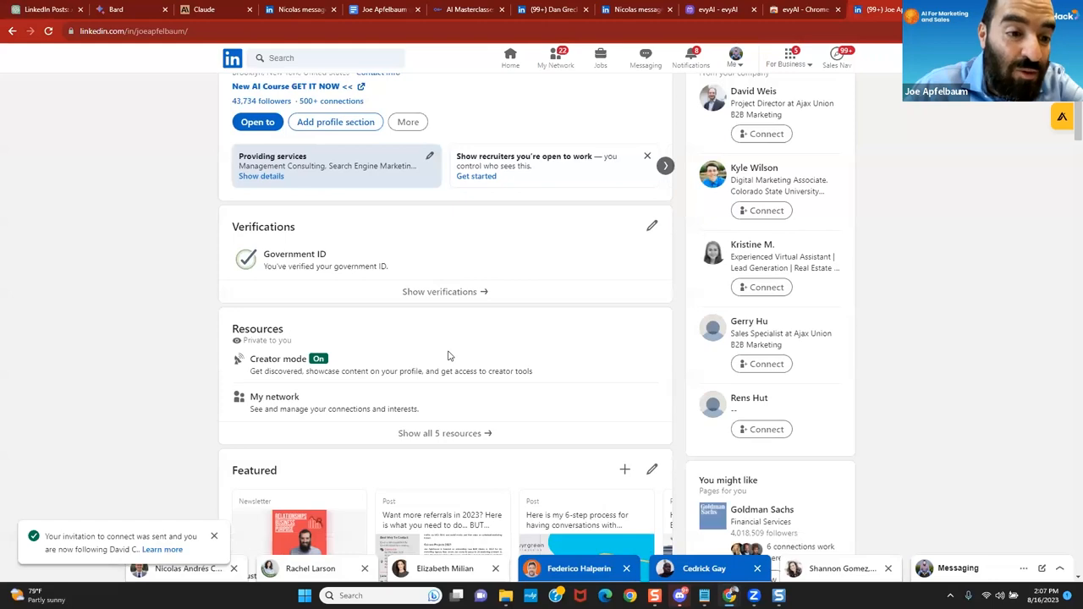
{"action": "scroll", "scroll_direction": "down", "scroll_amount": 3}
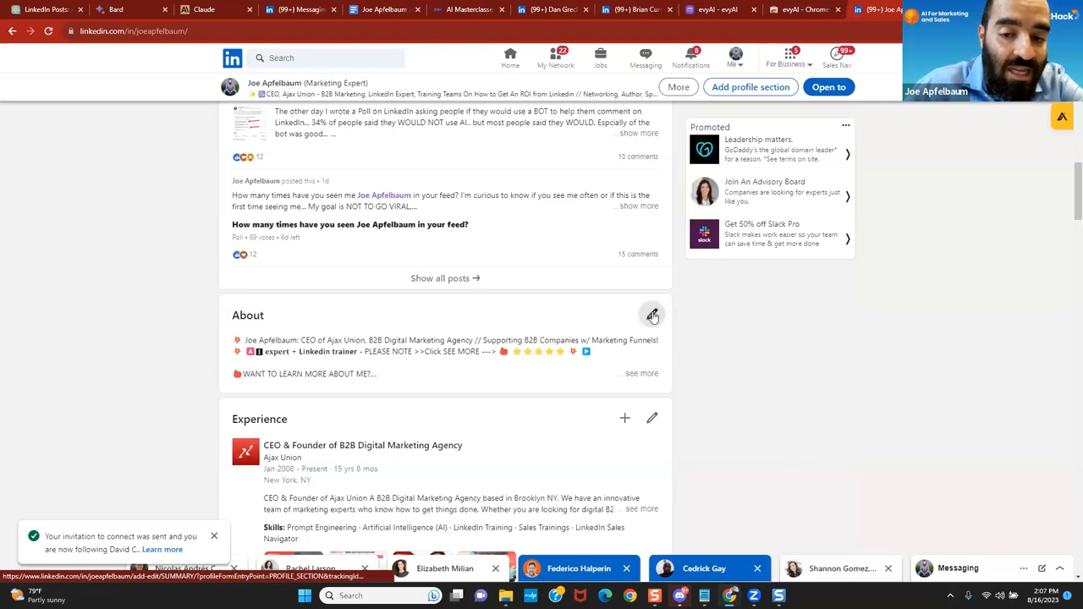
Edit About, dismiss the evyAI profile optimizer, and close the editor without saving.
{"action": "left_click", "coordinate": [652, 315]}
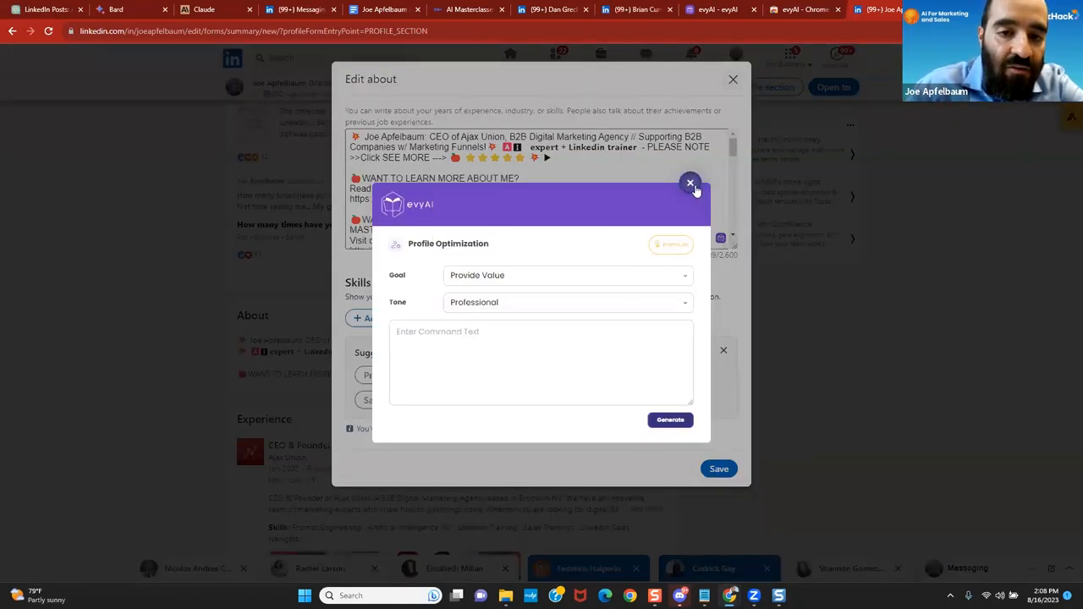
{"action": "left_click", "coordinate": [691, 183]}
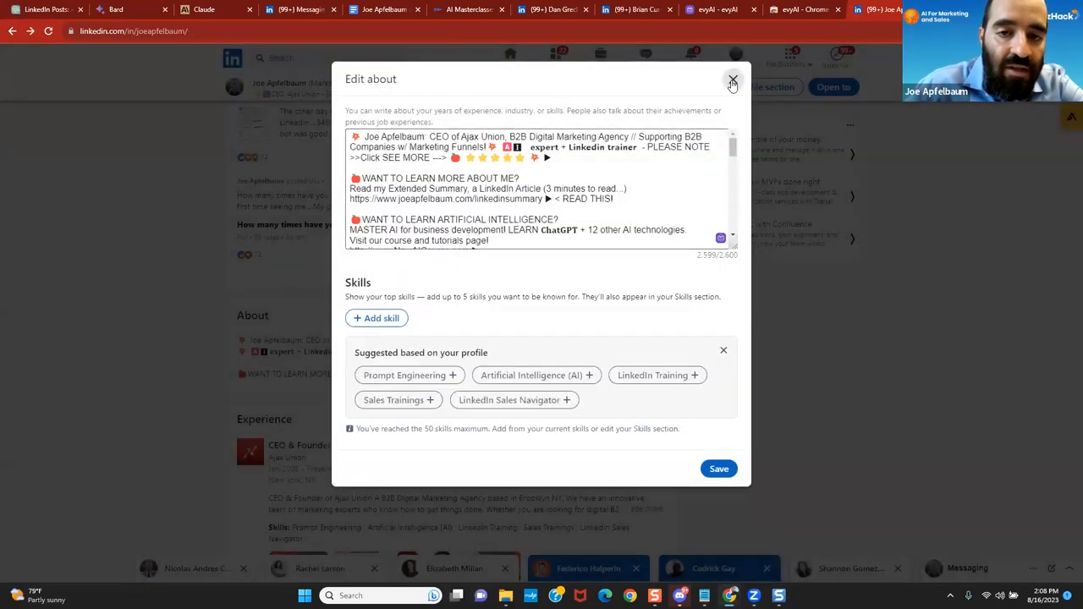
{"action": "left_click", "coordinate": [731, 80]}
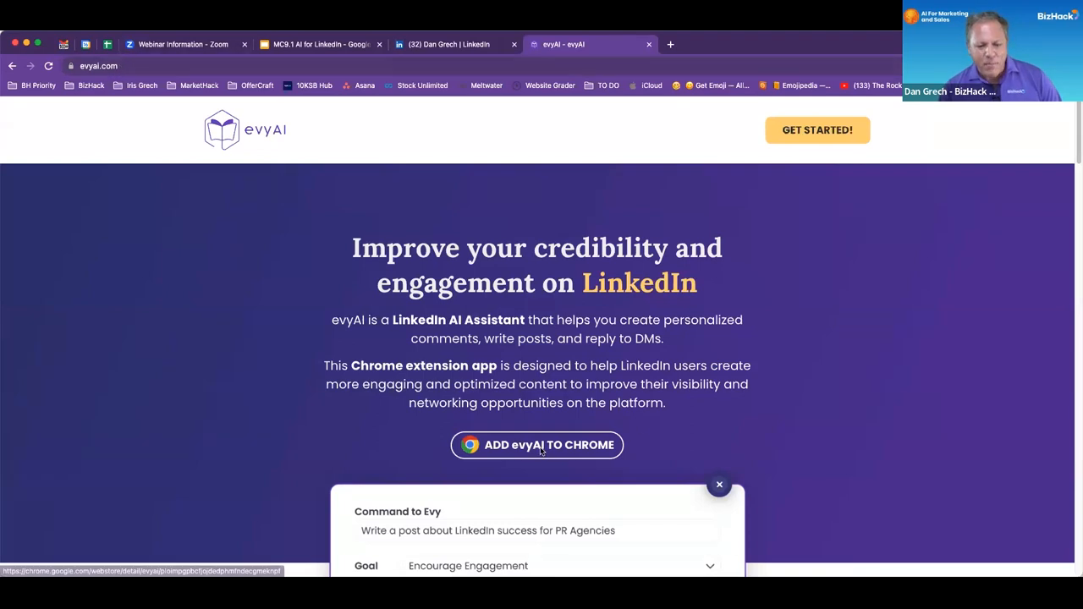
Add the evyAI extension to Chrome from its Chrome Web Store listing.
{"action": "left_click", "coordinate": [537, 445]}
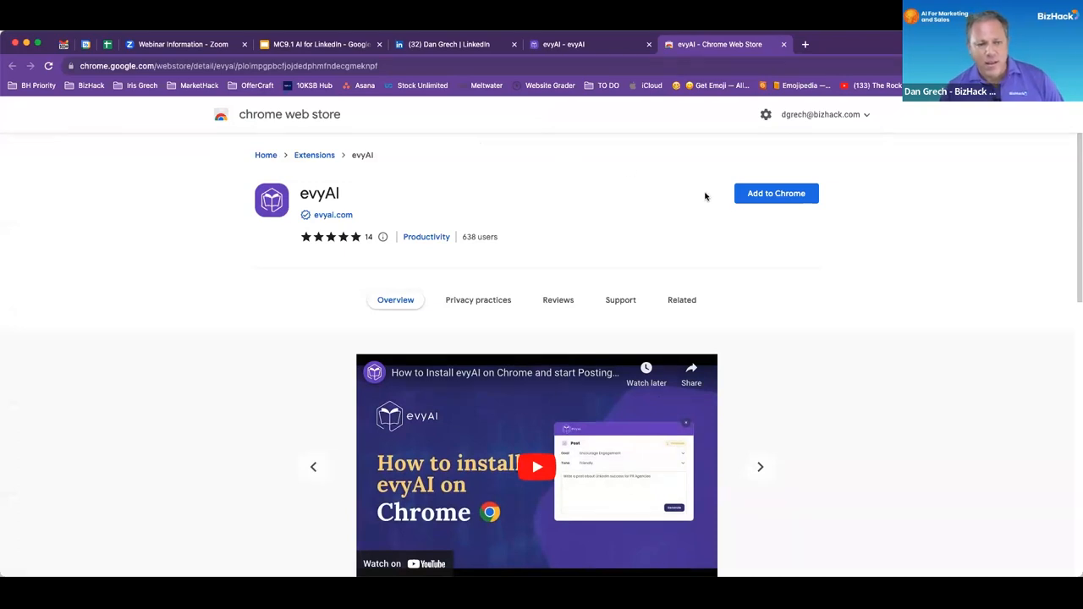
{"action": "left_click", "coordinate": [776, 193]}
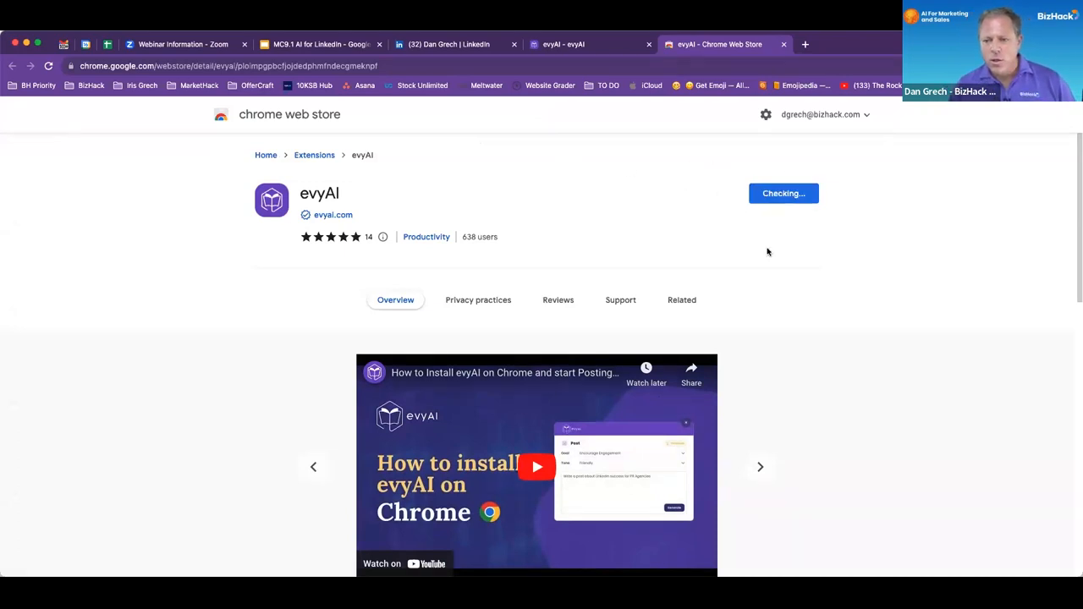
{"action": "left_click", "coordinate": [781, 193]}
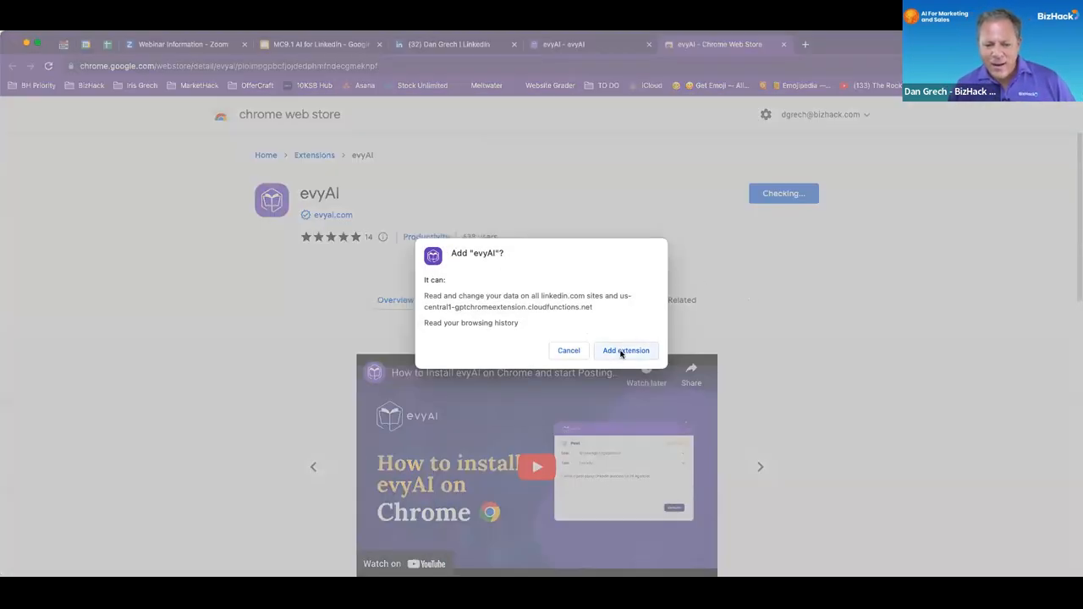
{"action": "left_click", "coordinate": [625, 351]}
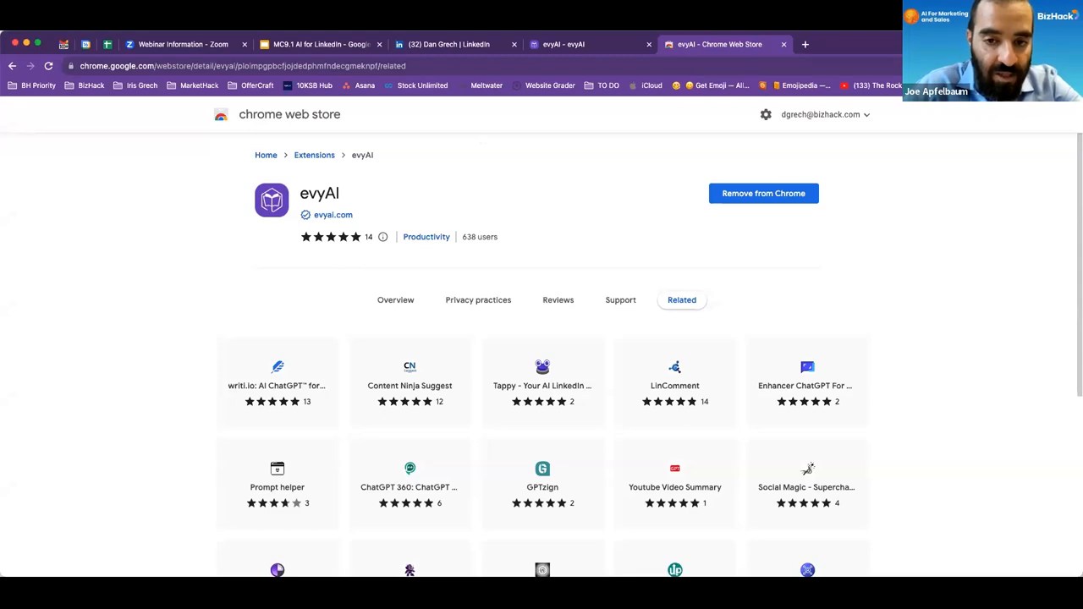
{"action": "mouse_move", "coordinate": [936, 175]}
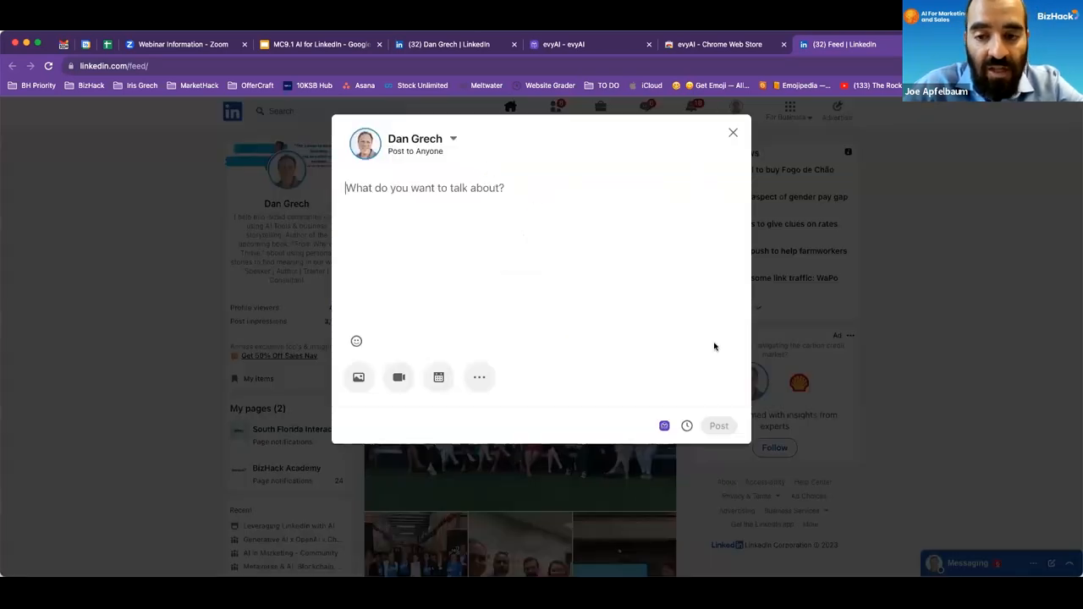
{"action": "mouse_move", "coordinate": [690, 405]}
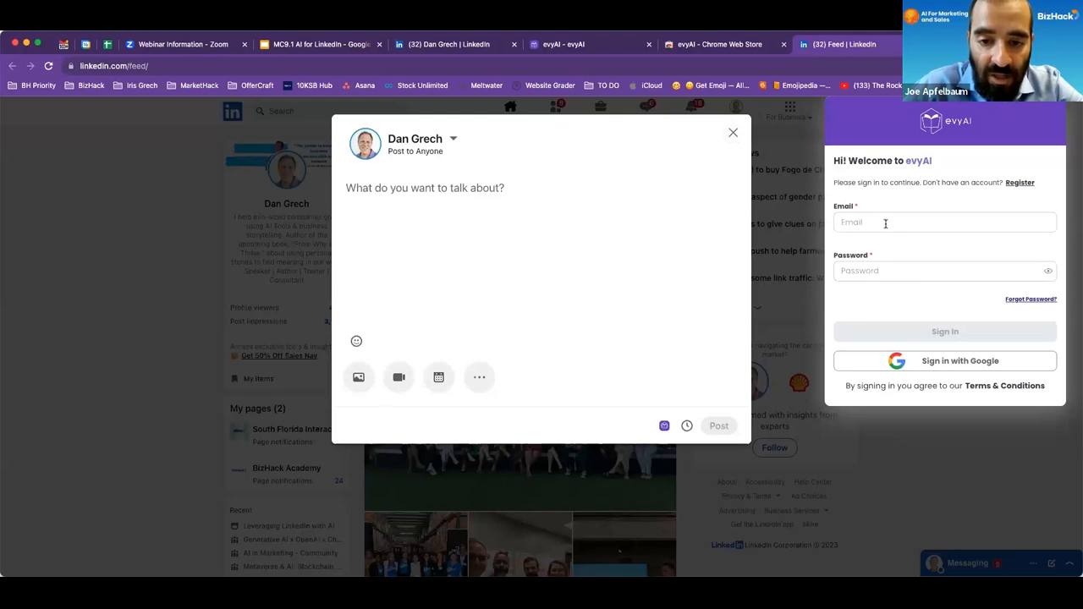
Focus the evyAI sign-in Email field, then switch to the Google Slides agenda.
{"action": "left_click", "coordinate": [944, 221]}
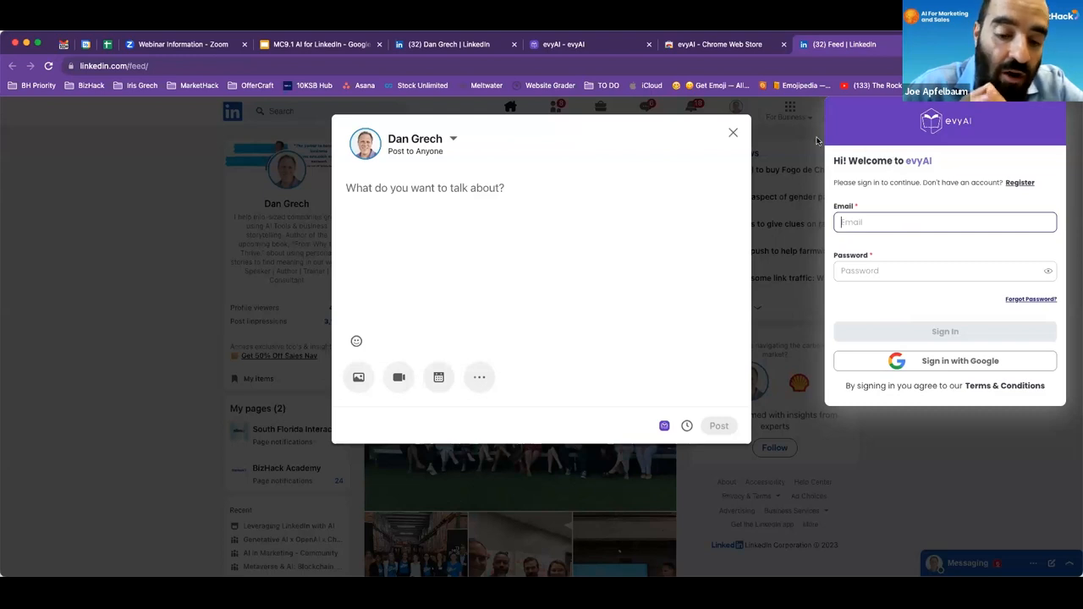
{"action": "mouse_move", "coordinate": [642, 427]}
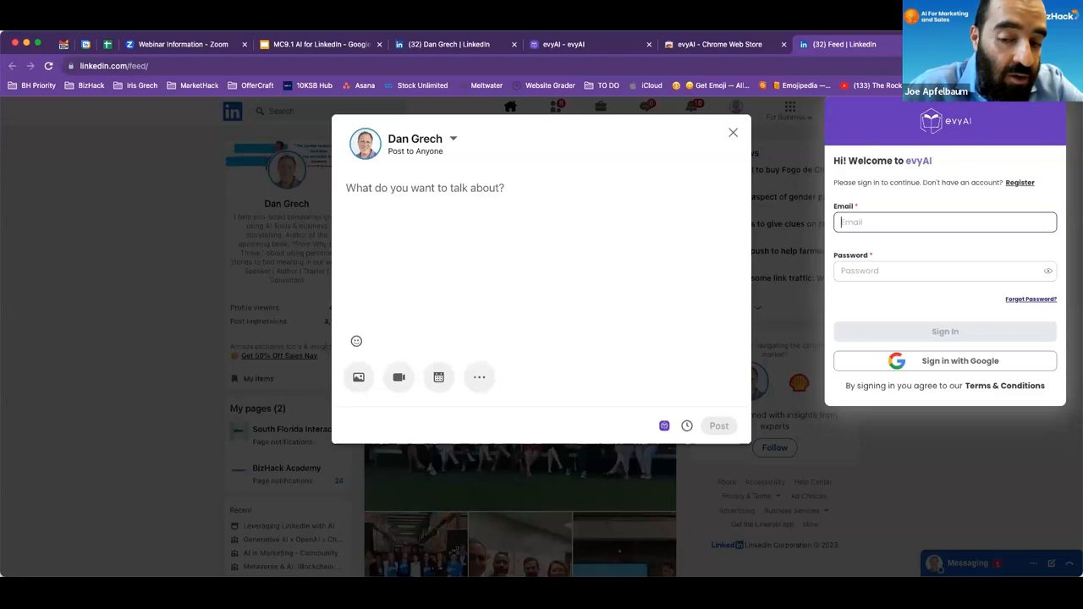
{"action": "left_click", "coordinate": [319, 44]}
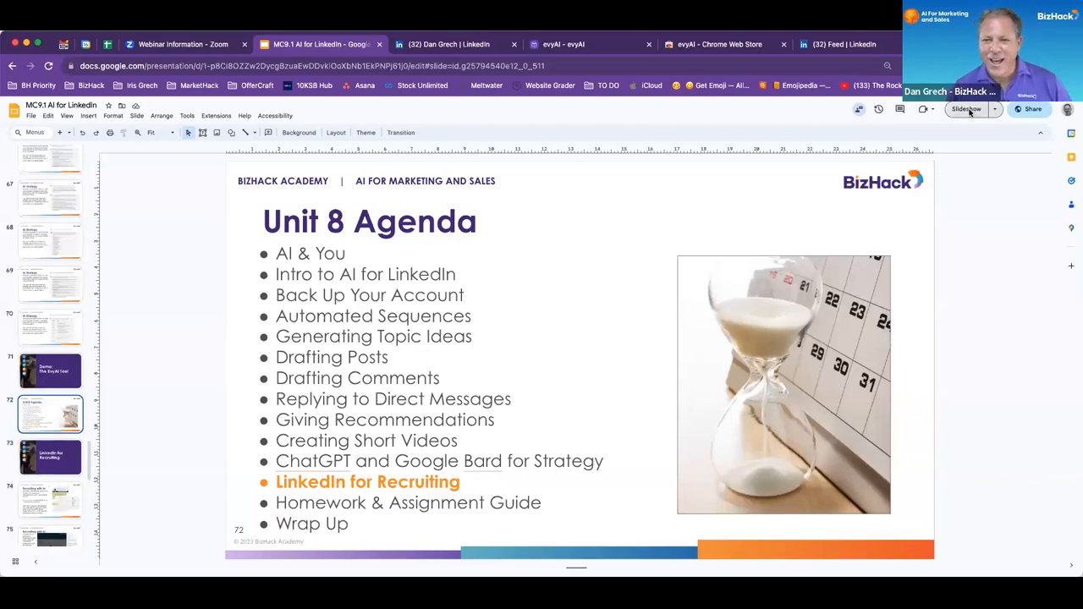